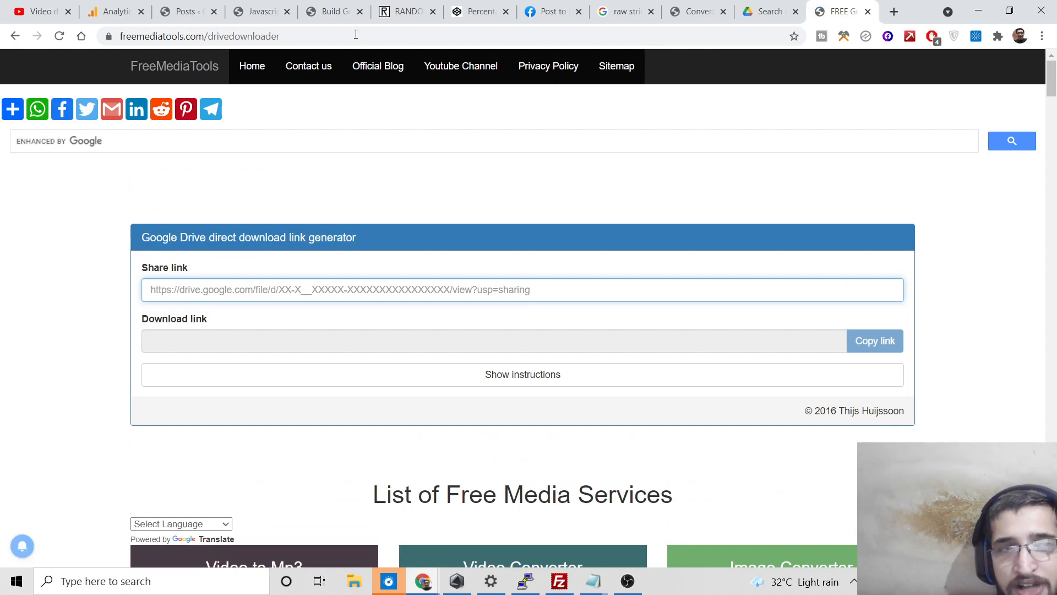
mouse_move(320, 365)
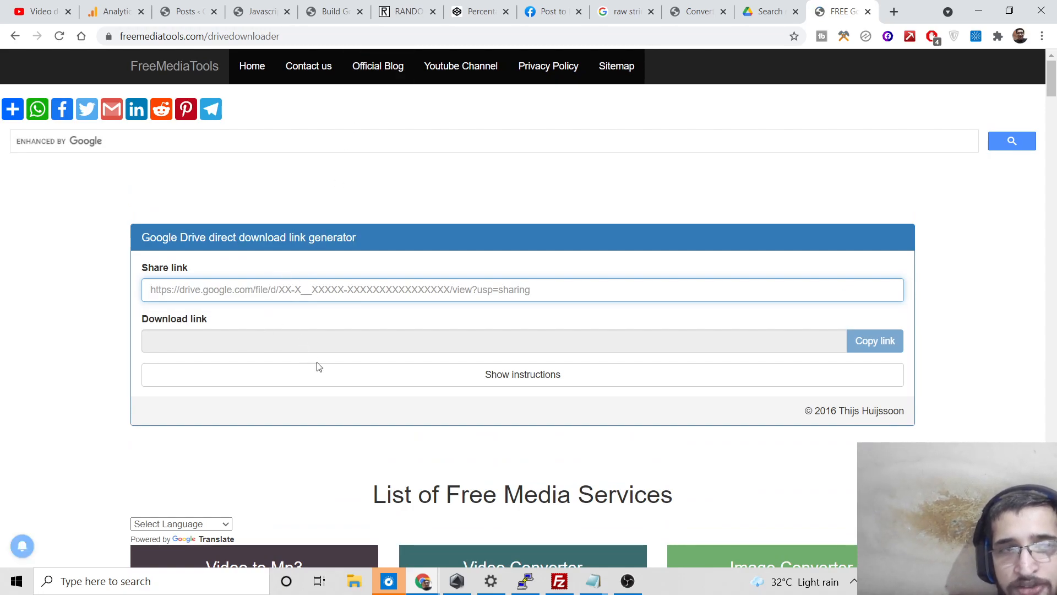
- Copy samplepython.pdf's Drive share link and paste it into the generator's Share link box
click(762, 11)
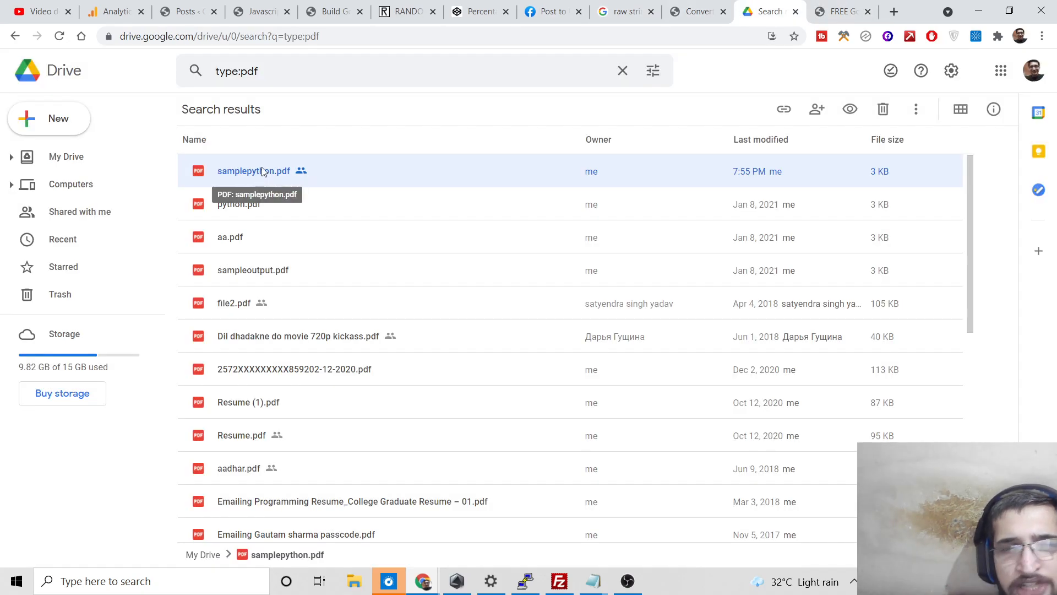
right_click(253, 171)
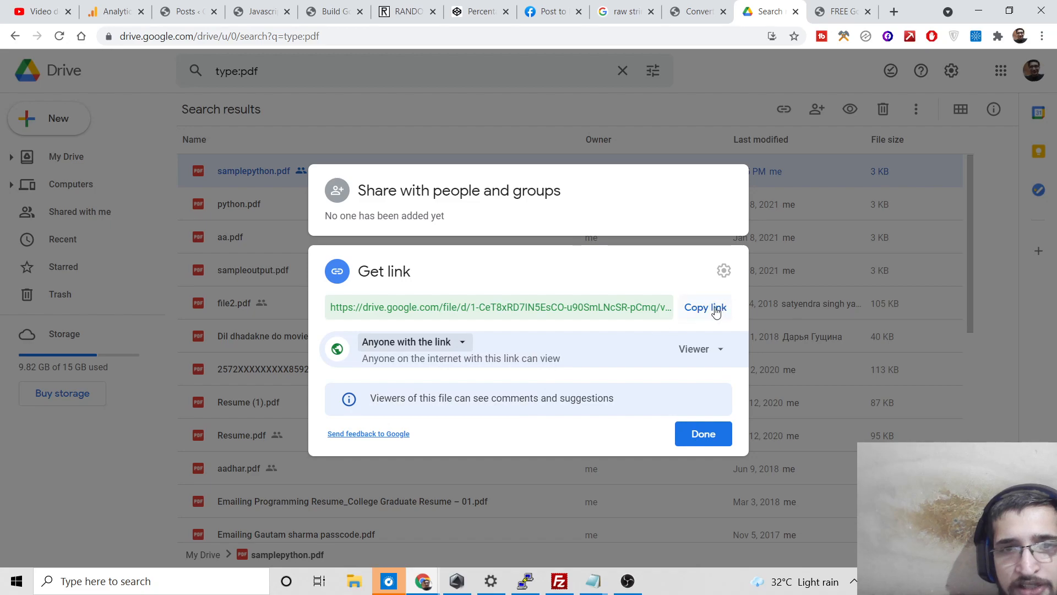
click(840, 11)
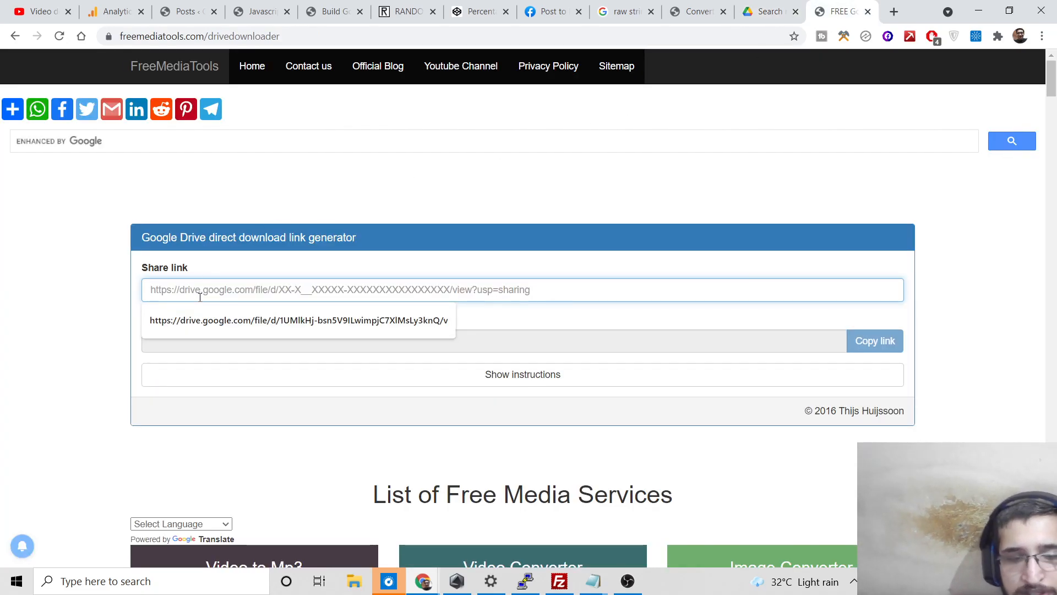
text(https://drive.google.com/file/d/1-CeT8xRD7IN5EsCO-u90SmLNcSR-pCmq/view?usp=sharing)
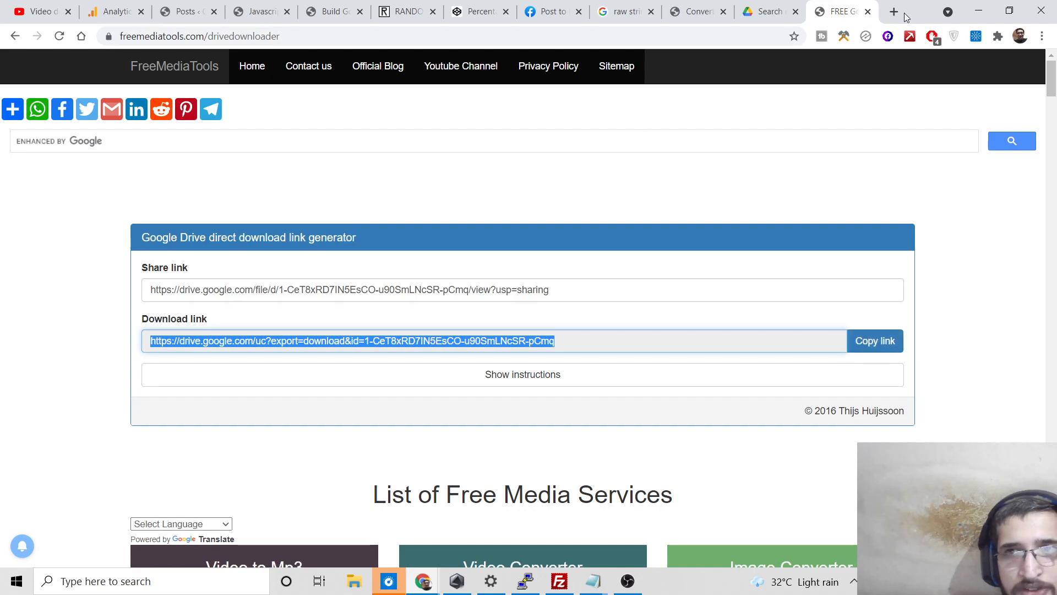
- Download samplepython.pdf via the generated link in a new tab, then return to the generator
click(893, 11)
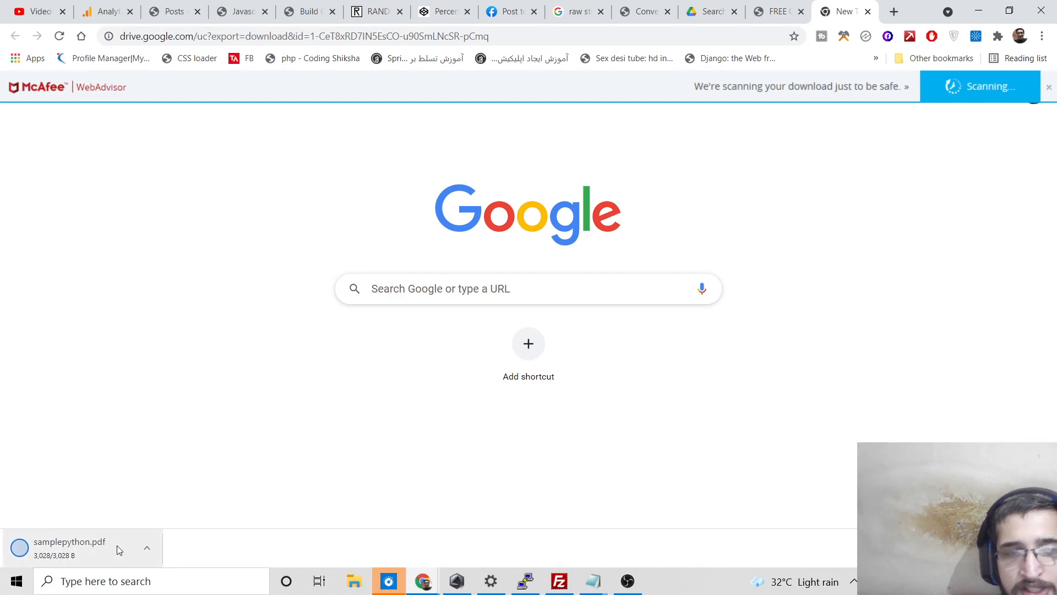
click(776, 11)
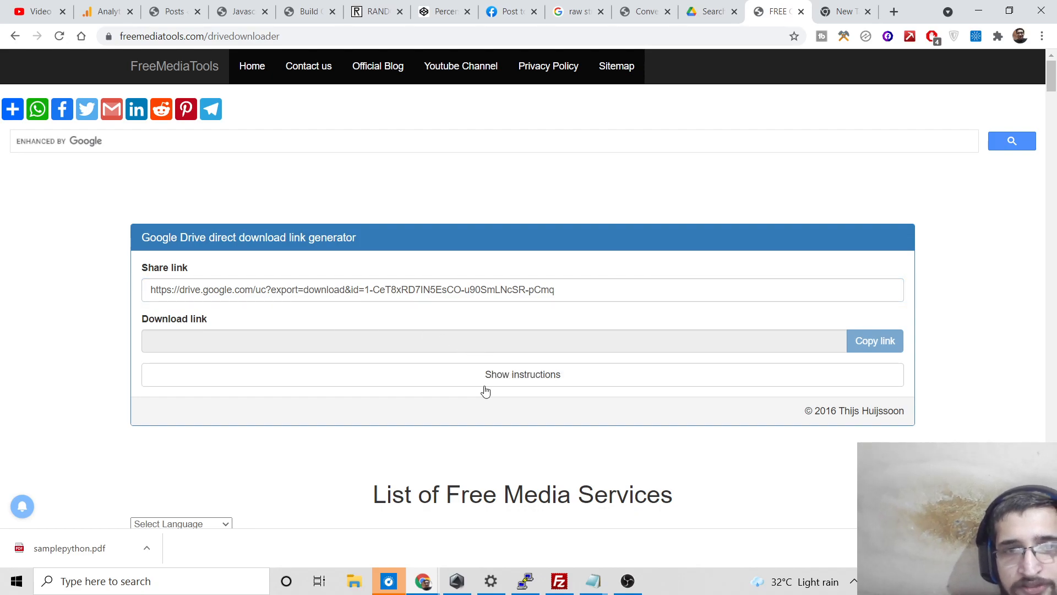
- Reveal the illustrated instructions for getting a Drive file's shareable link
triple_click(350, 290)
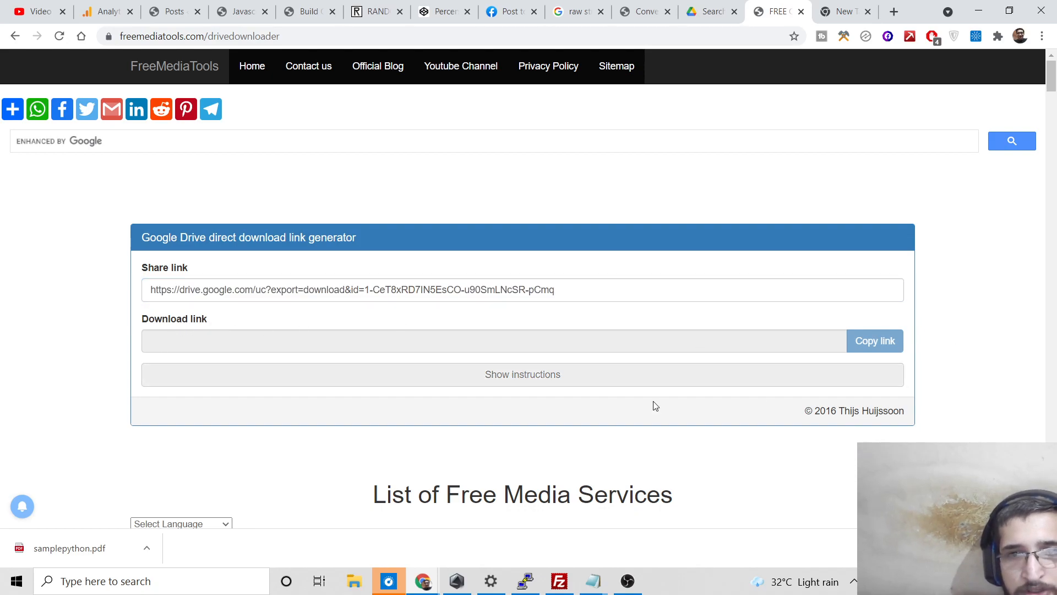
click(522, 374)
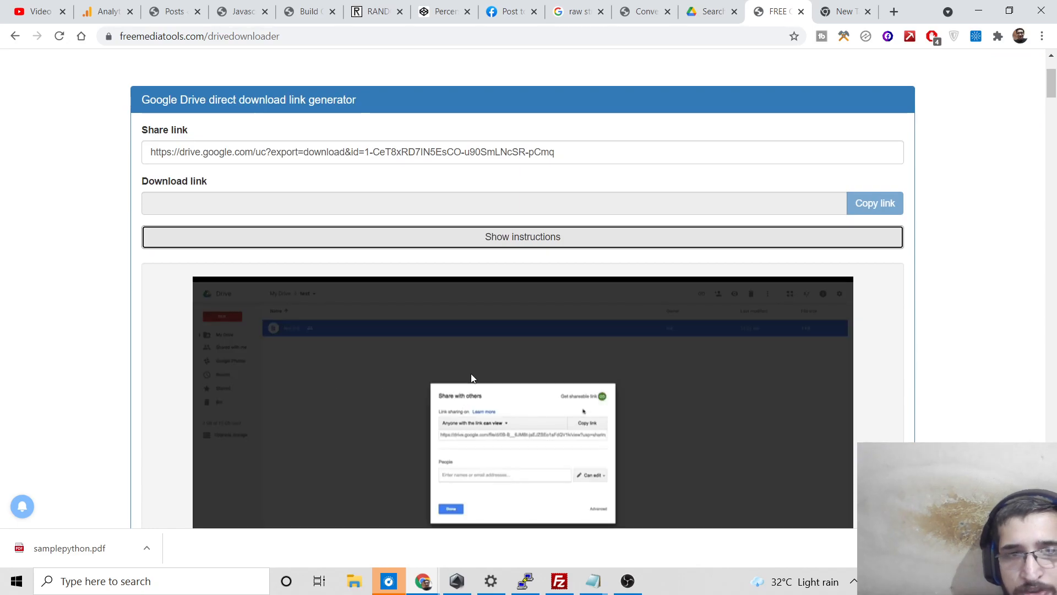
scroll(down, 3)
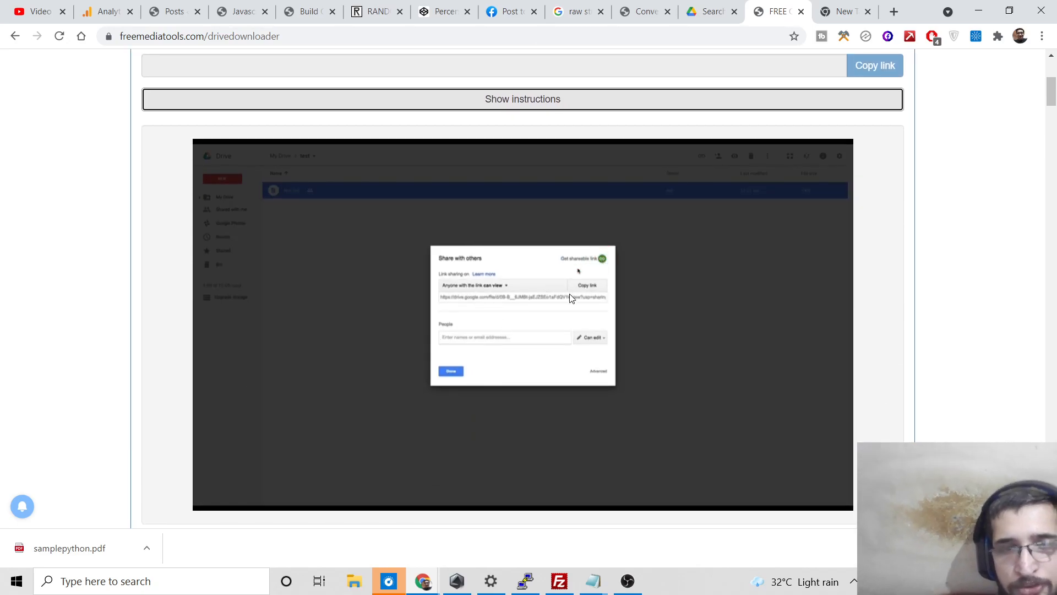
click(587, 285)
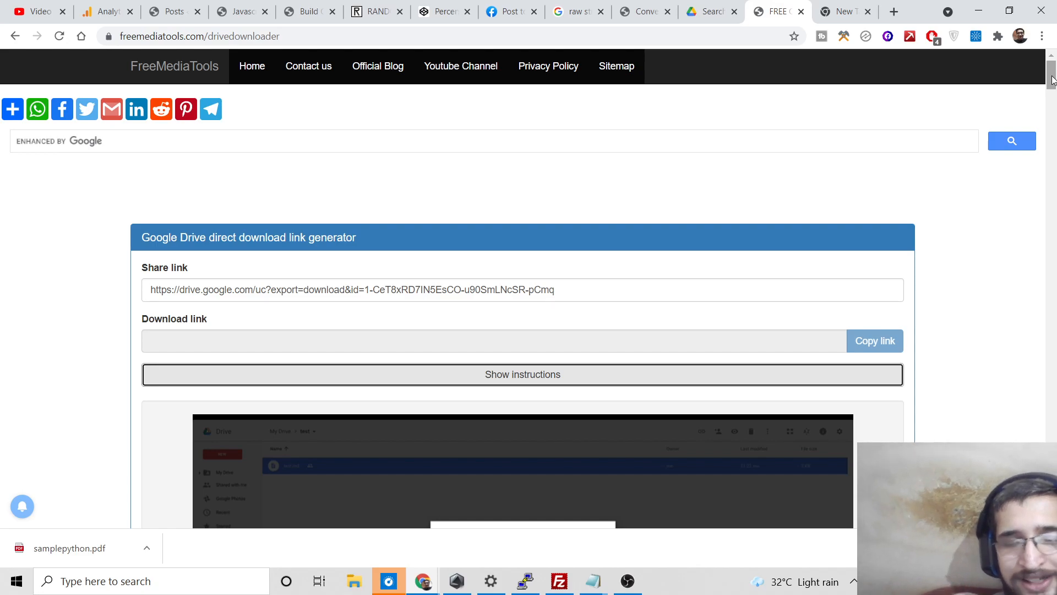
- Launch the Drive, Dropbox & Onedrive File Download Links Generator via Convert Now
scroll(down, 3)
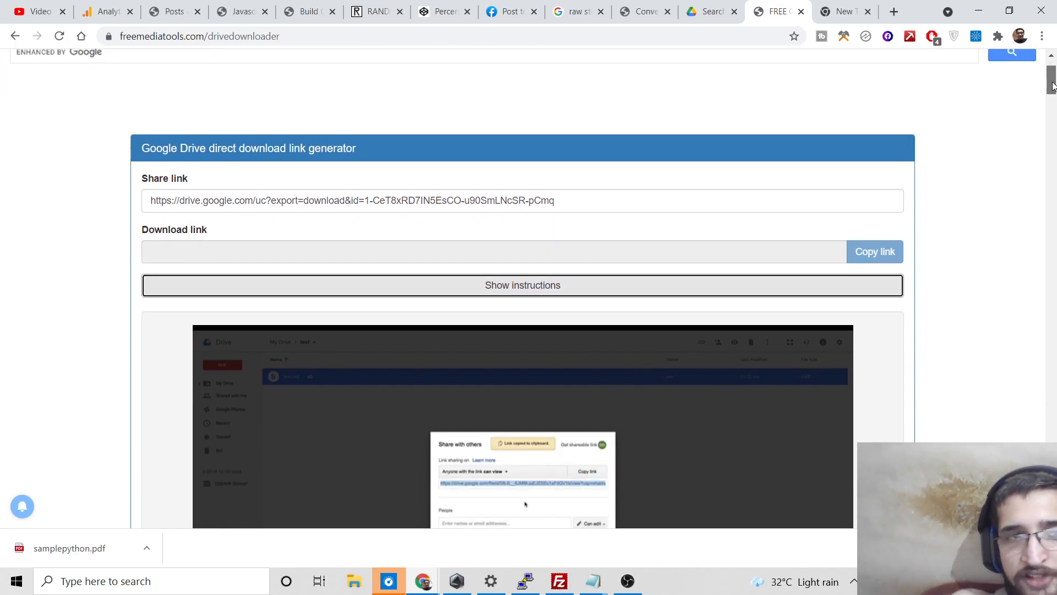
scroll(down, 3)
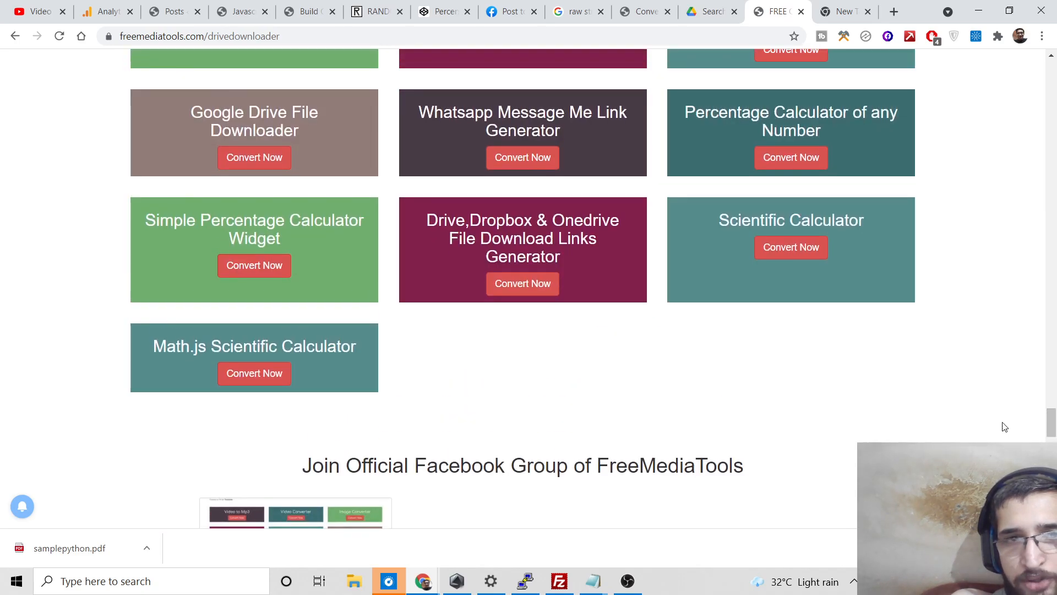
drag(445, 220, 533, 220)
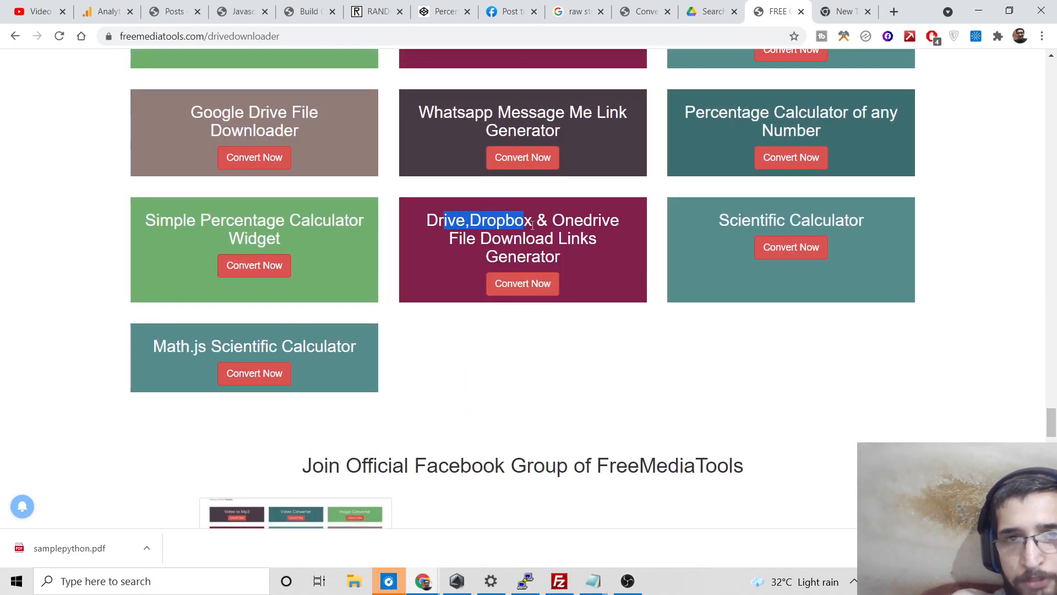
click(522, 283)
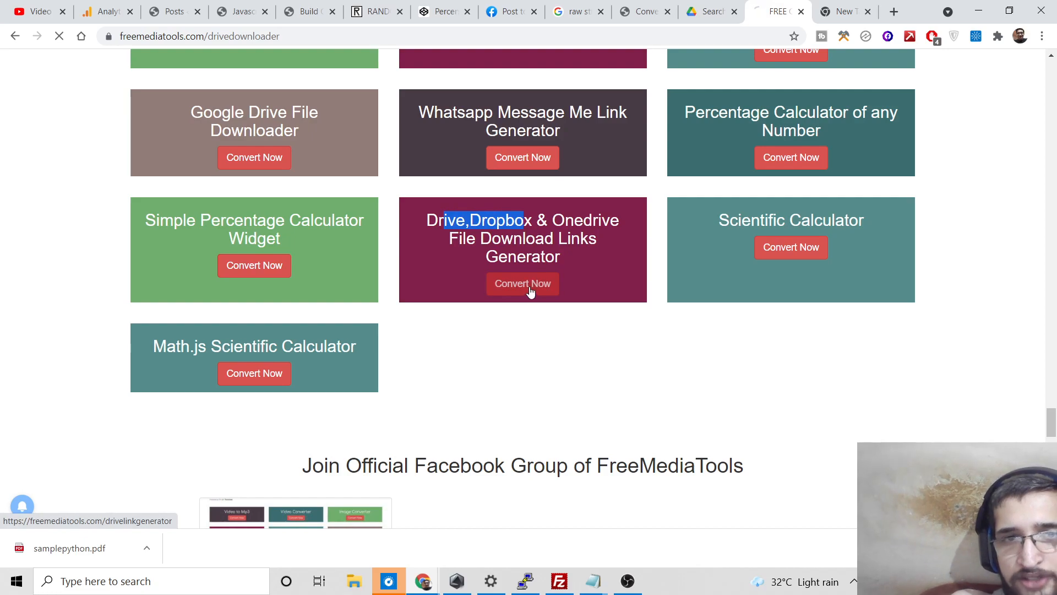
click(522, 283)
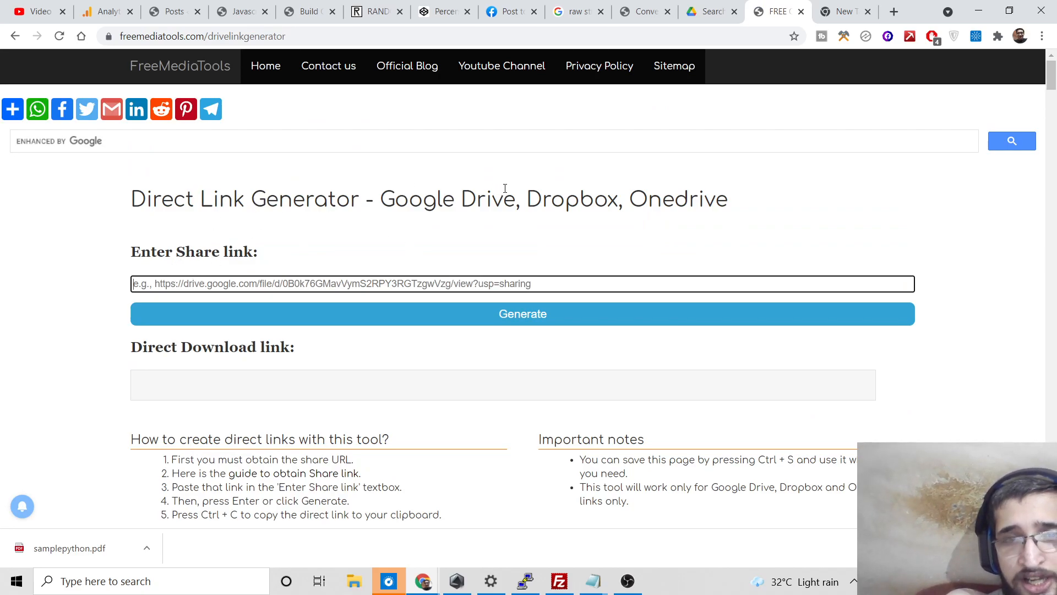
- Copy samplepython.pdf's share link from the Drive Get link dialog again
double_click(559, 200)
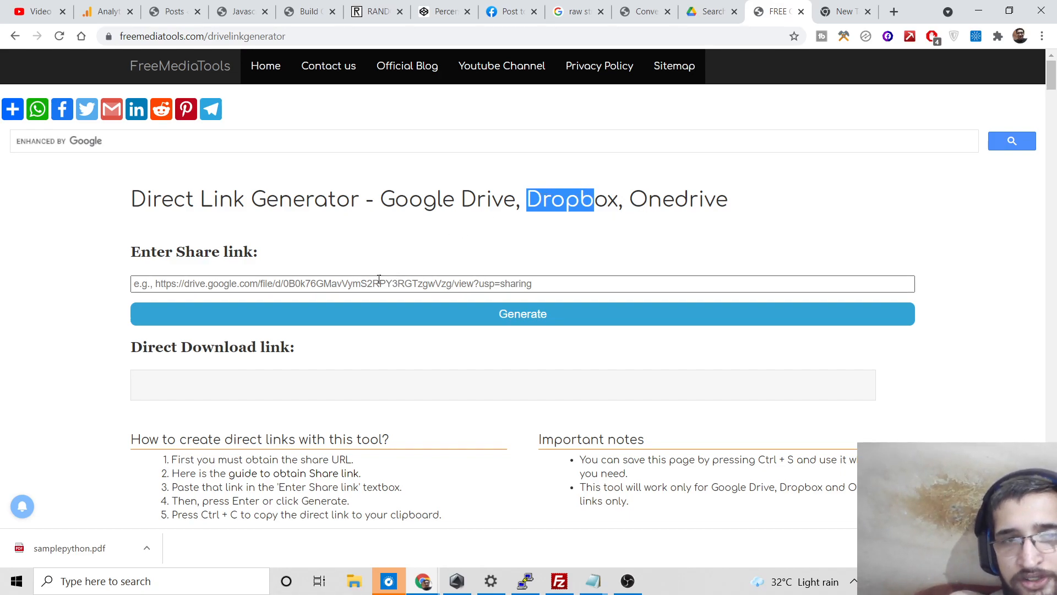
click(711, 11)
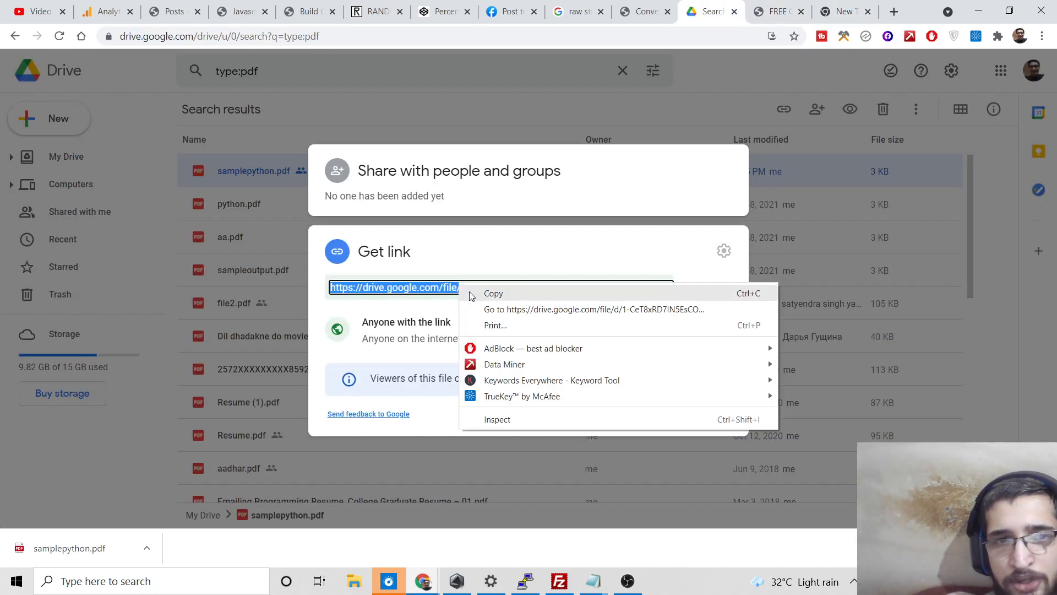
click(773, 11)
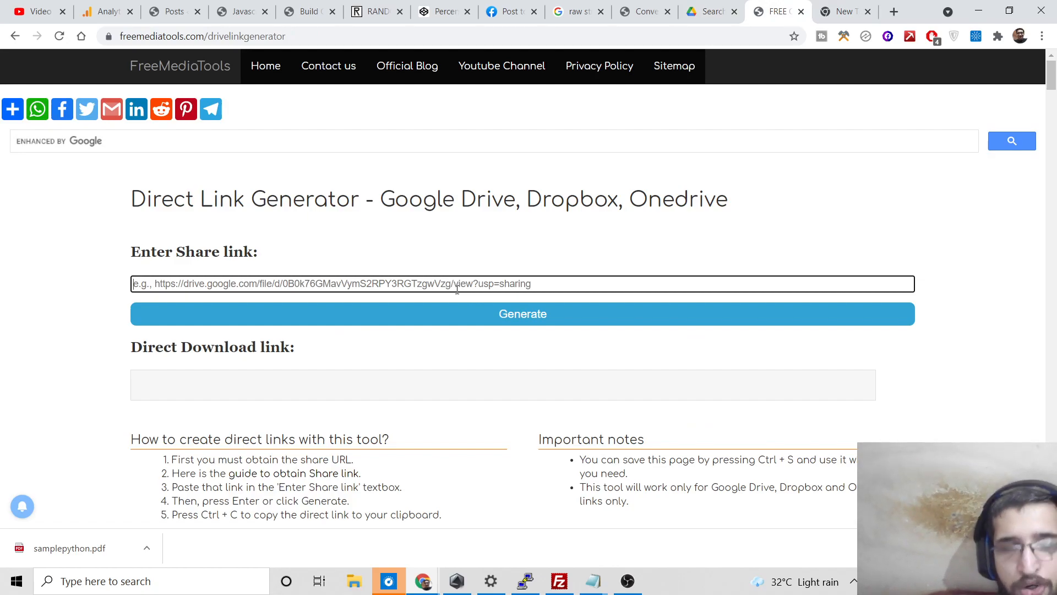
- Generate a direct download link from the pasted share link and download samplepython.pdf again
text(https://drive.google.com/file/d/1-CeT8xRD7IN5EsCO-u90SmLNcSR-pCmq/view?usp=sharing)
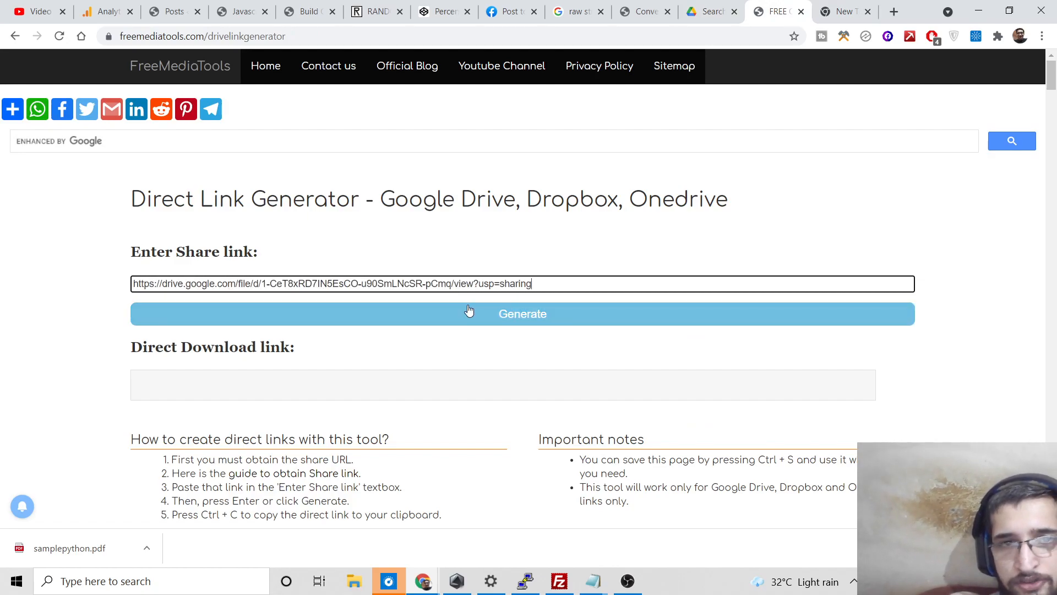
click(522, 314)
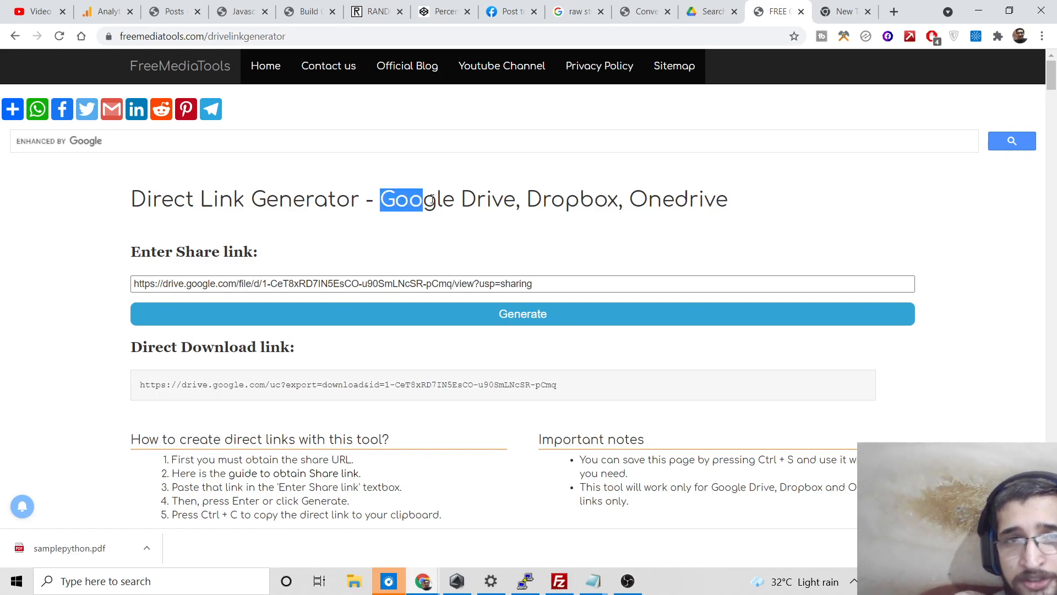
drag(401, 200, 620, 200)
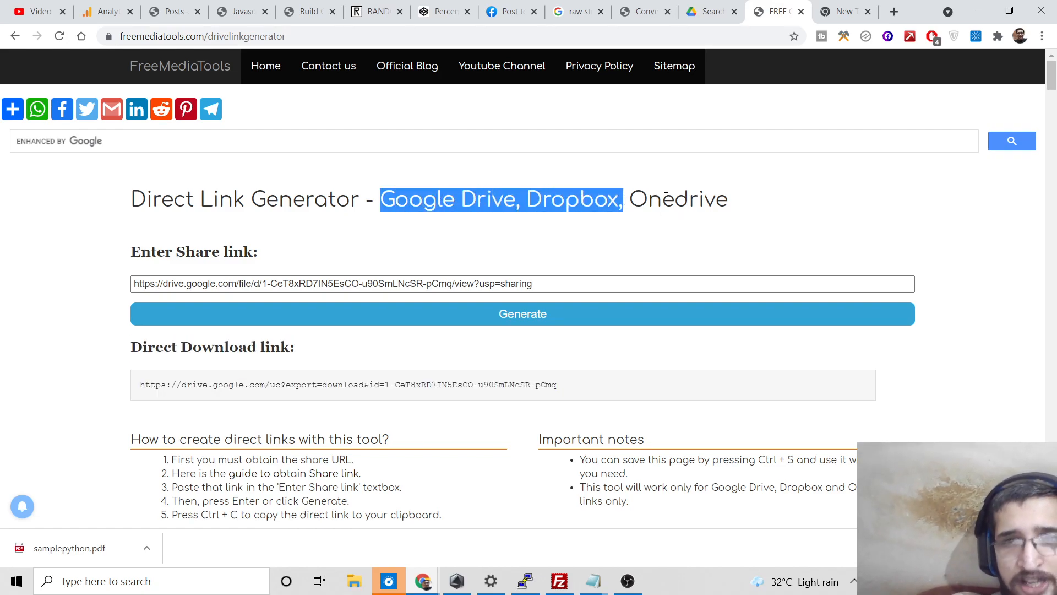
right_click(337, 384)
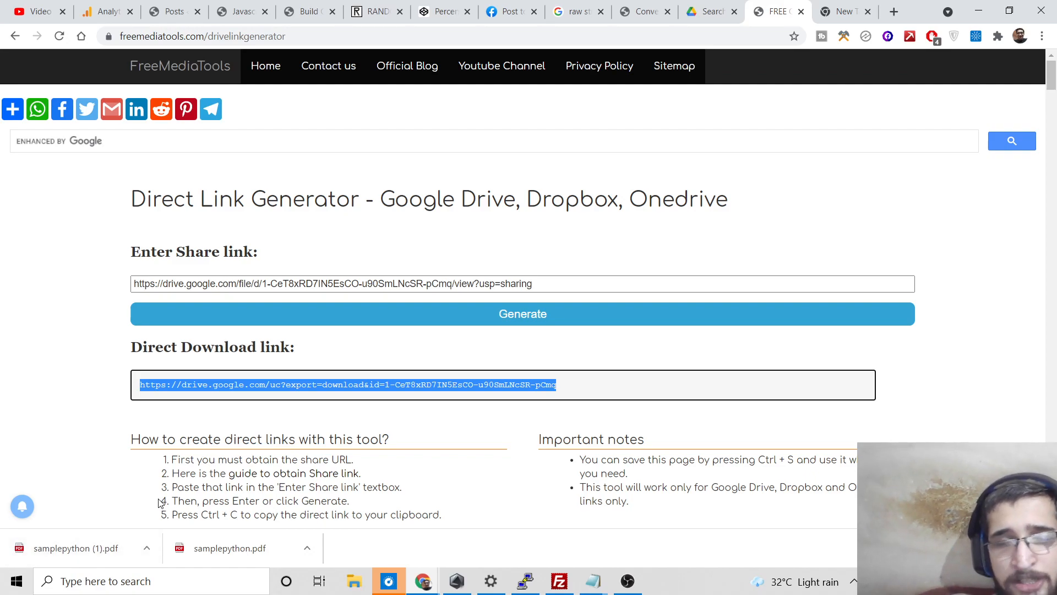
- Browse the other tool cards, then move to the 'Build Google Drive…' Coding Shiksha post
double_click(300, 385)
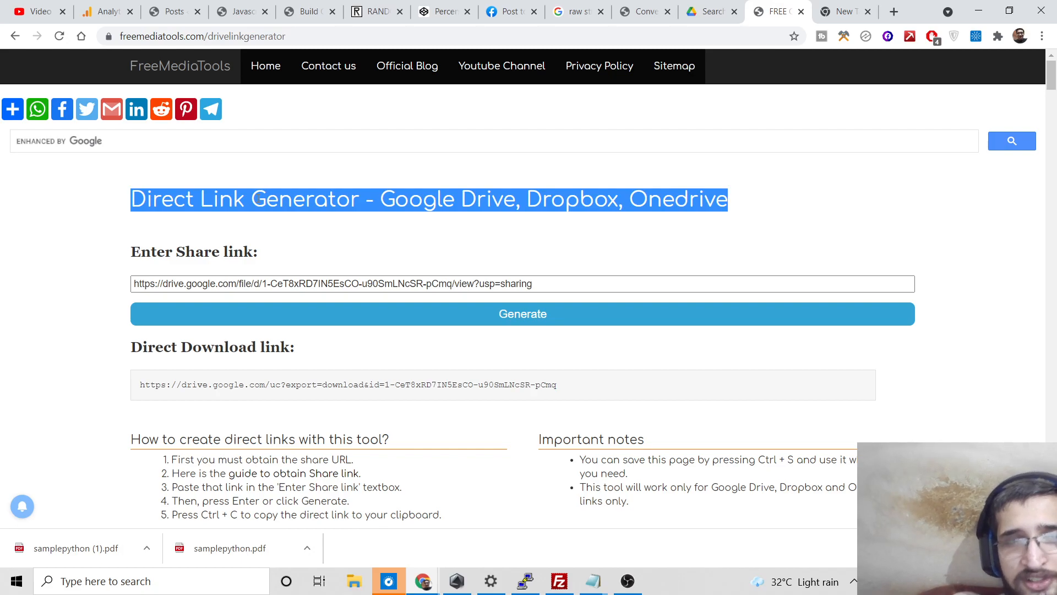
mouse_move(283, 173)
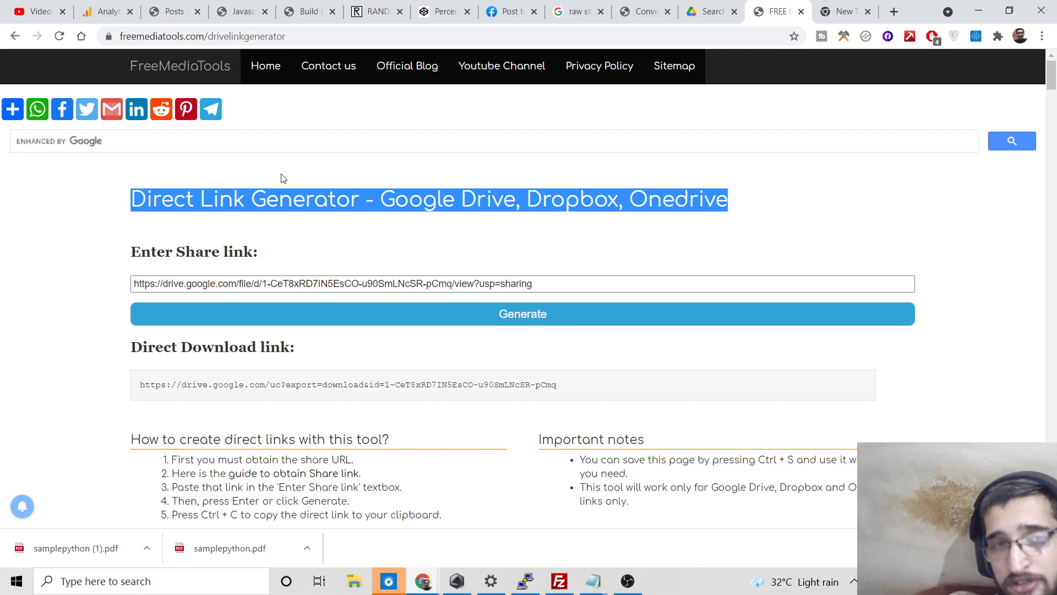
scroll(down, 3)
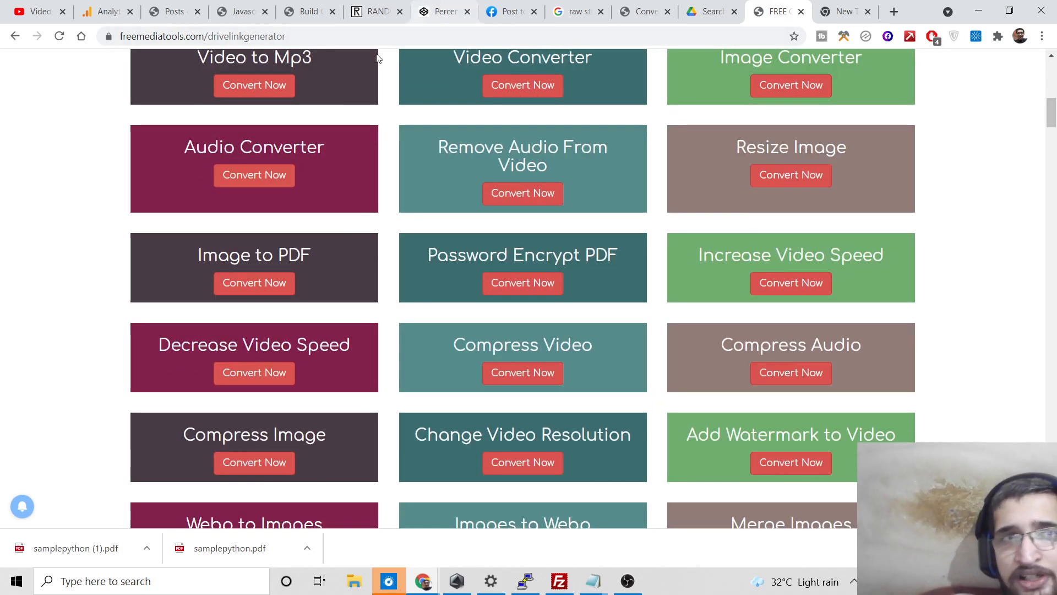
click(304, 11)
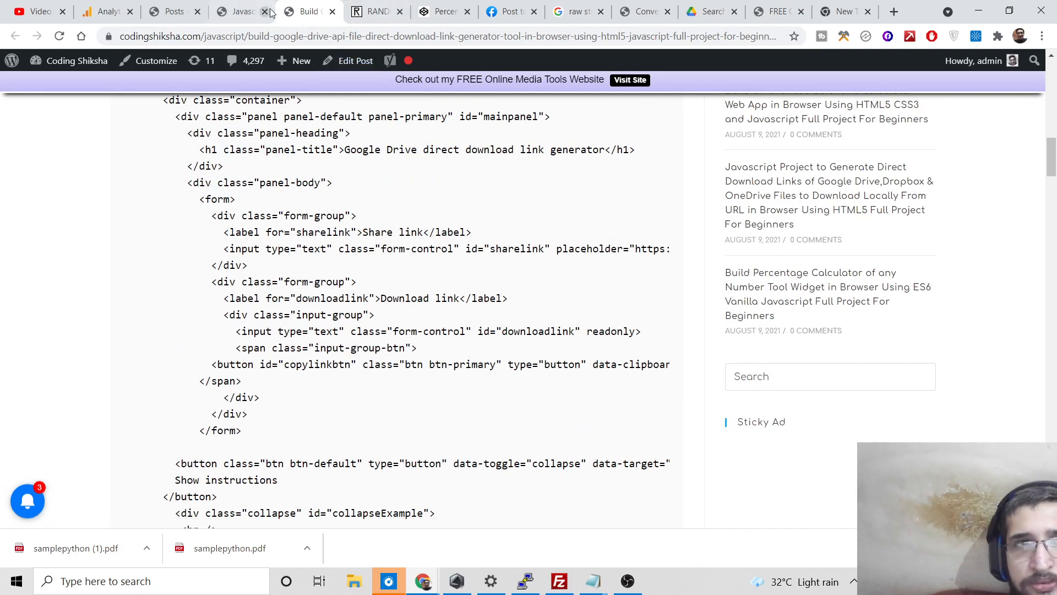
- Scroll the Coding Shiksha post down to its index.html code block for the generator
click(236, 11)
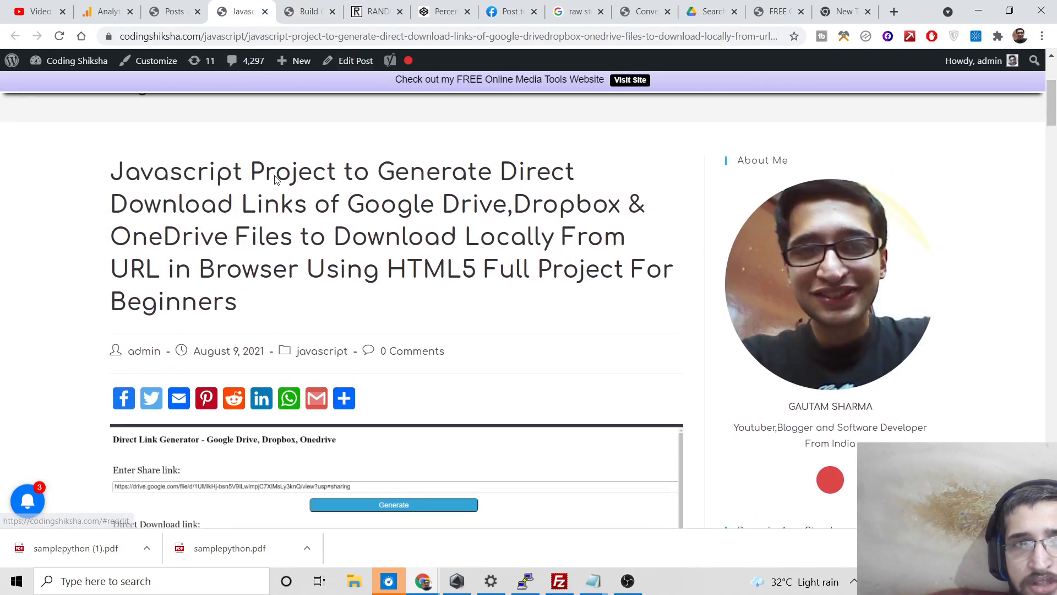
drag(110, 171, 283, 204)
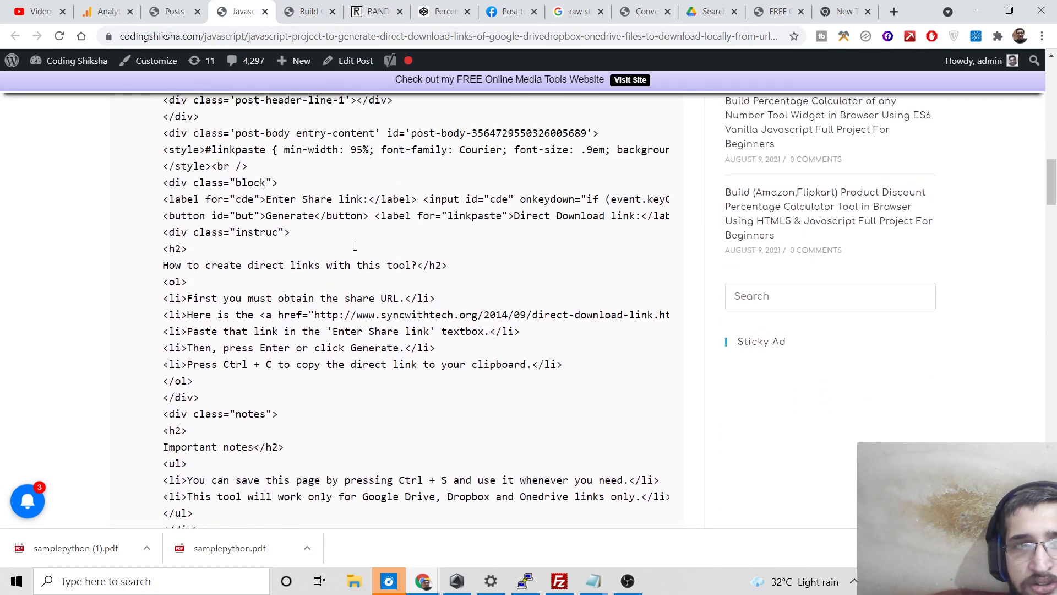
scroll(down, 3)
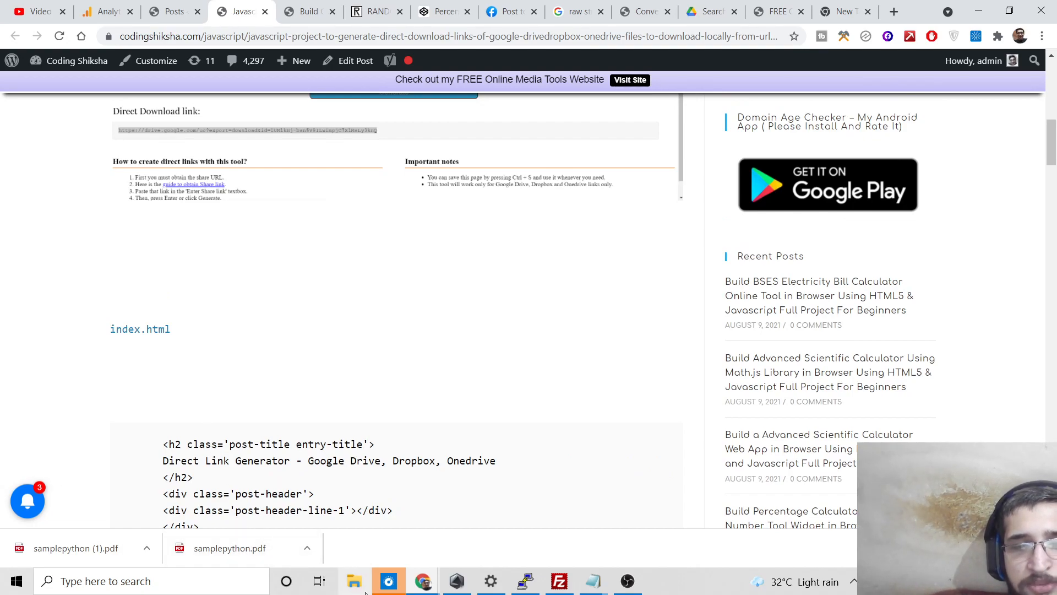
click(353, 580)
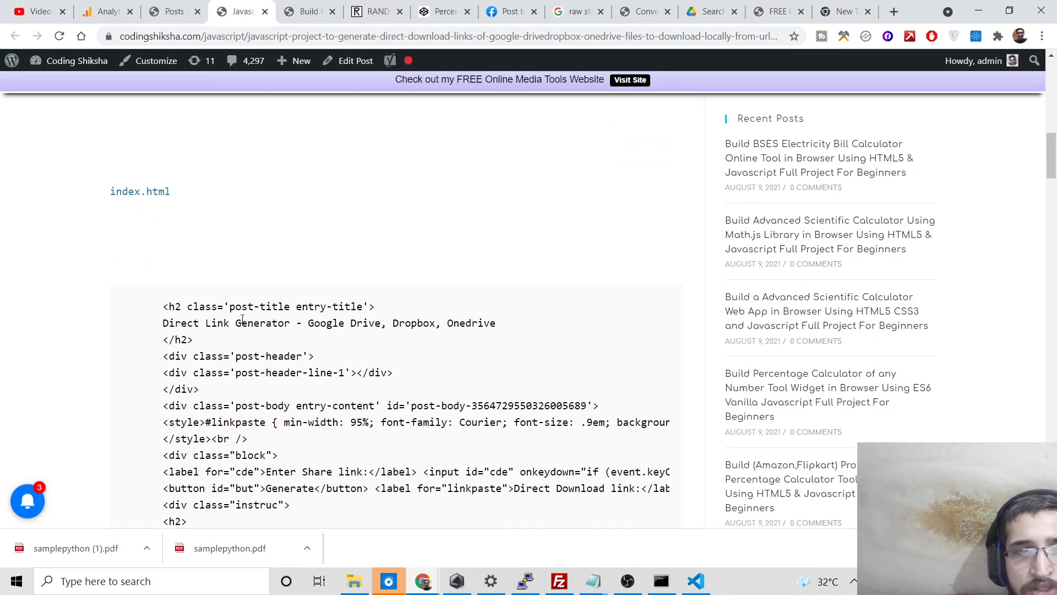
scroll(down, 3)
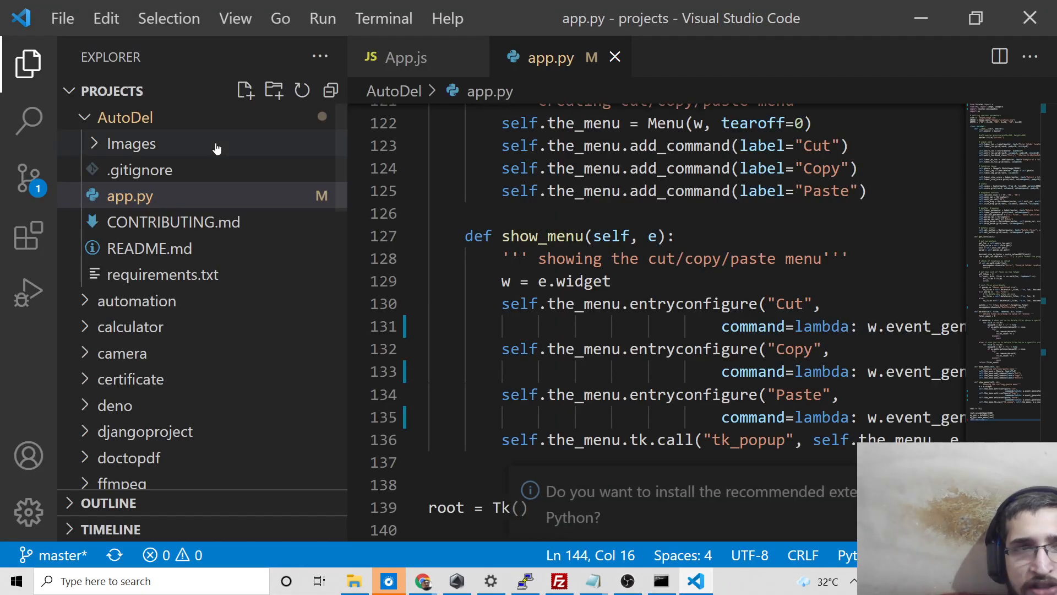
- Create a drive folder in the AutoDel project with a new index.html inside it
click(128, 116)
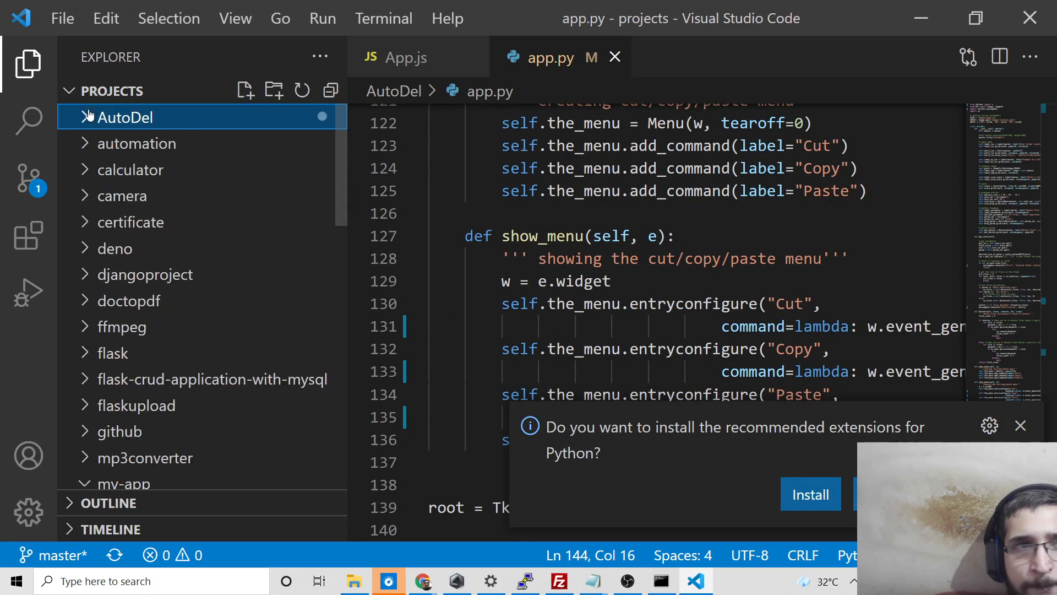
click(273, 90)
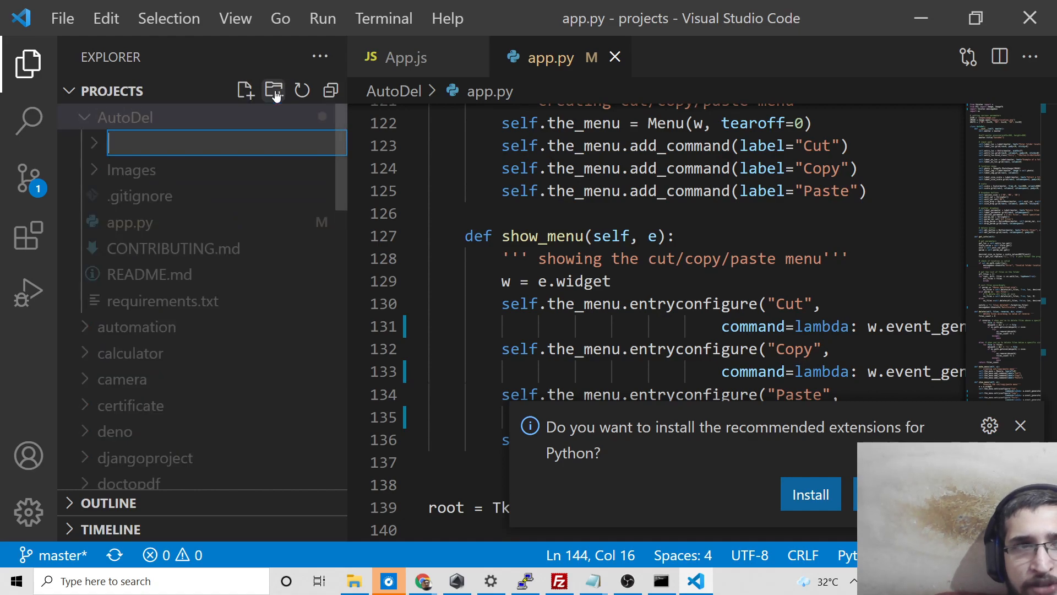
text(dir)
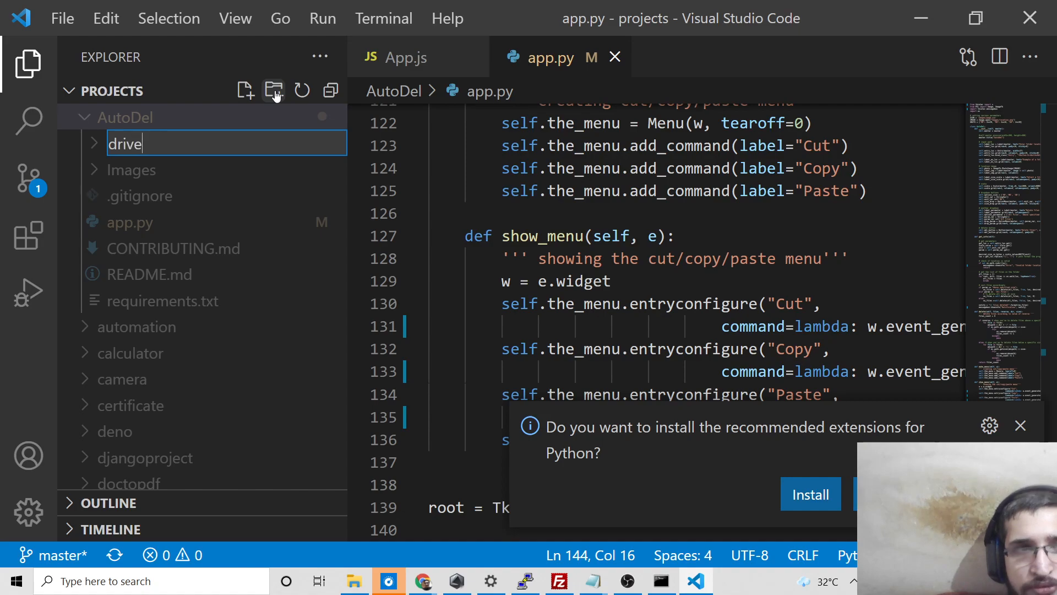
click(244, 91)
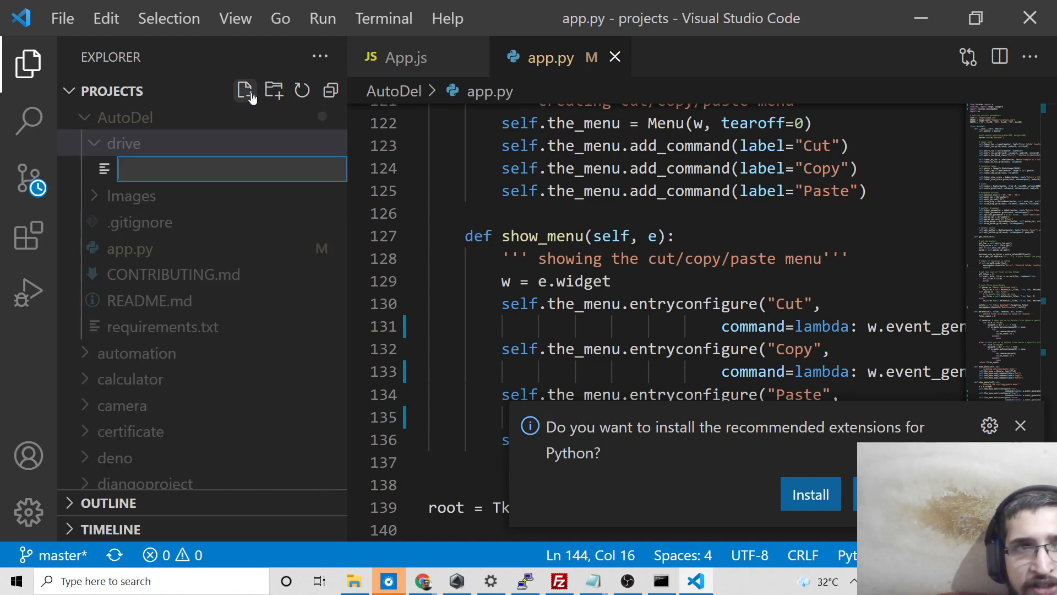
text(index.htm)
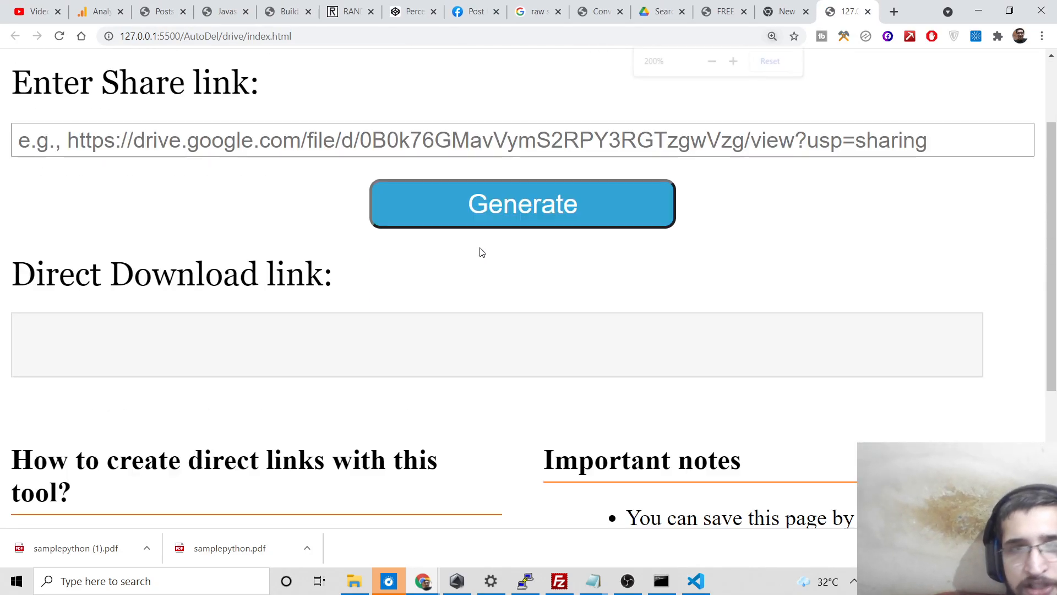
- Zoom out the local page, then reach the style.css code in the Google Drive API post
click(711, 61)
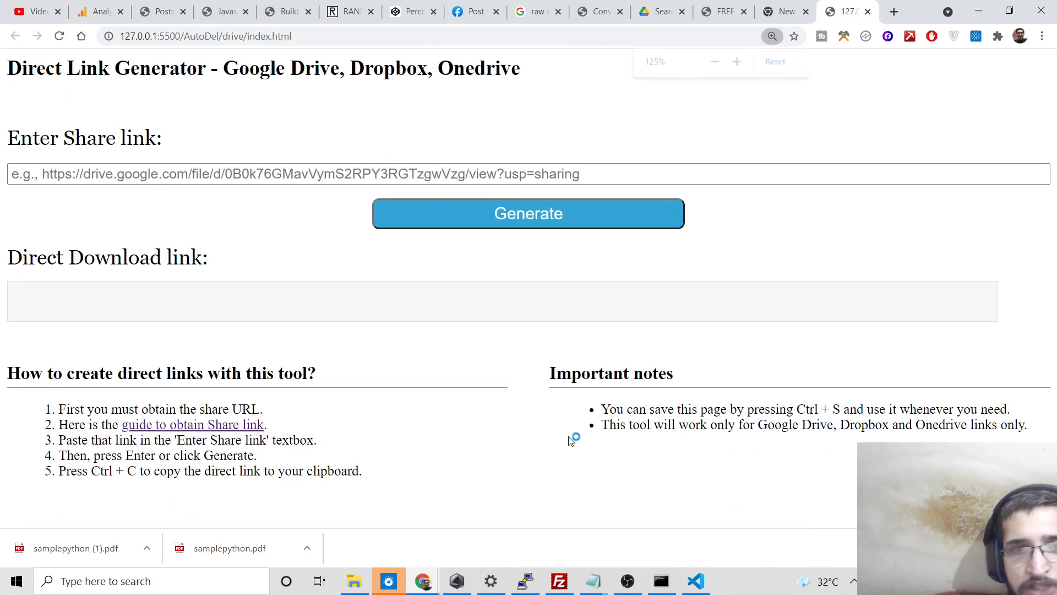
click(287, 11)
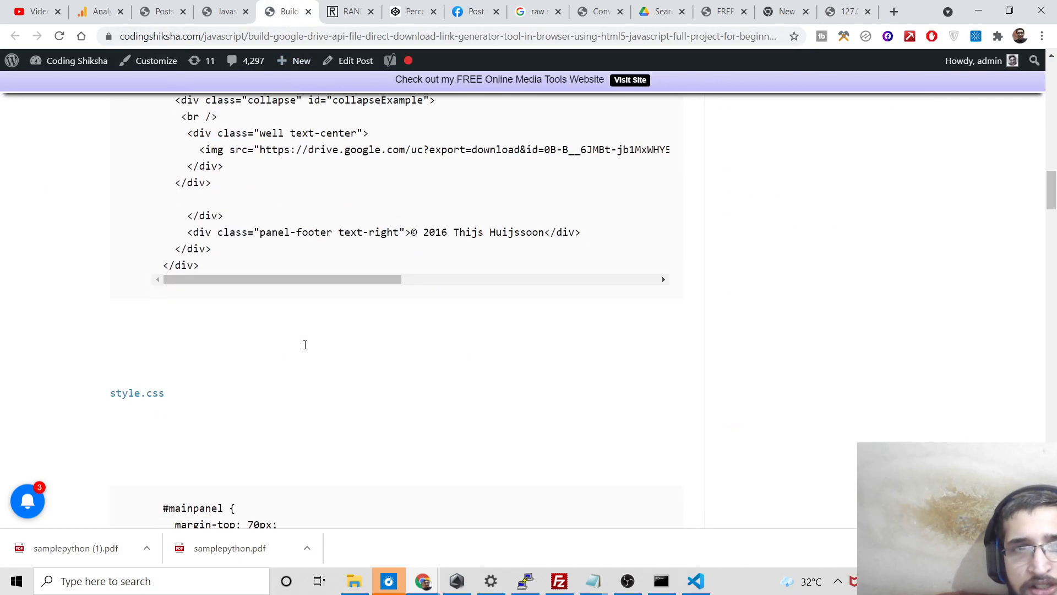
scroll(down, 3)
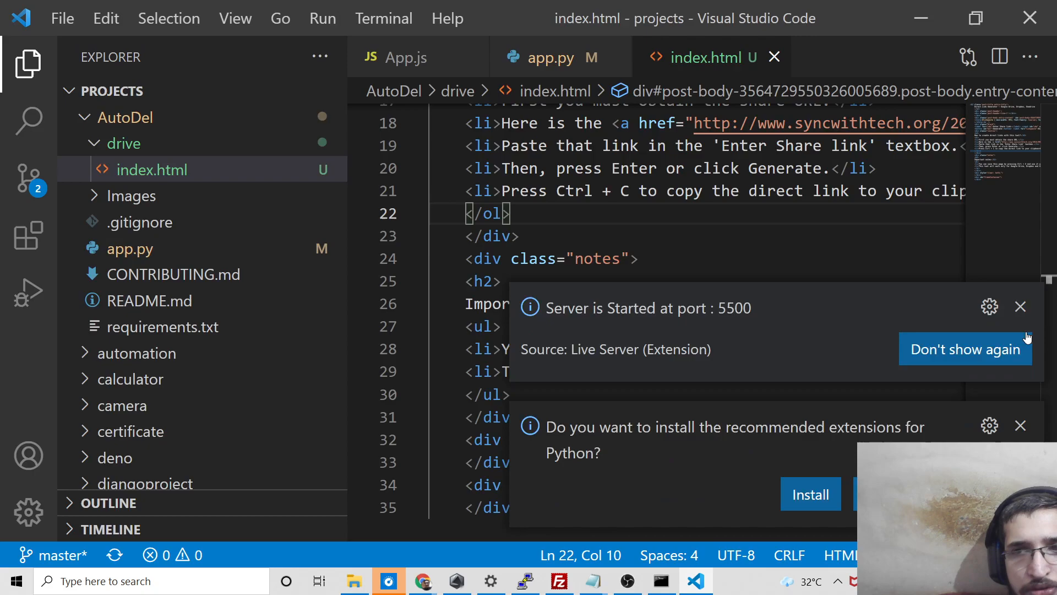
- Add a script tag defining $(id) via document.getElementById and begin the generatelink function
click(1019, 307)
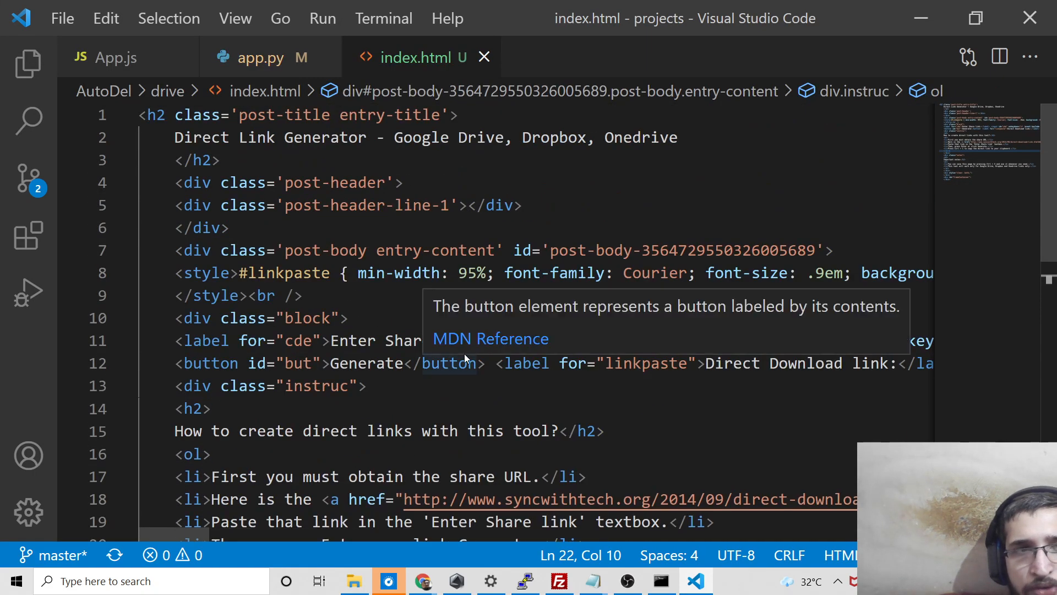
scroll(down, 3)
text(<)
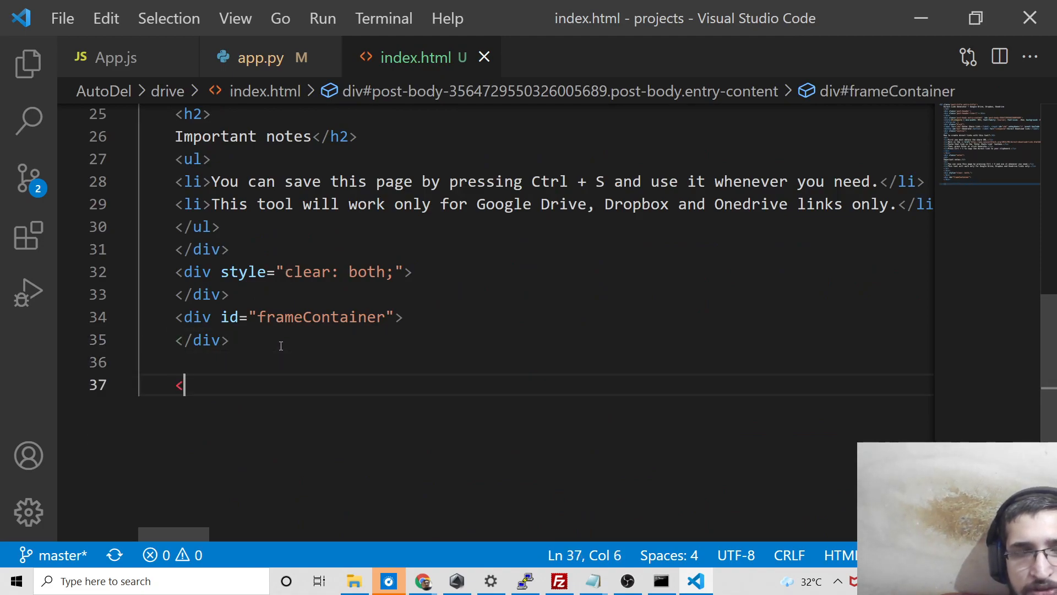
text(script></script>)
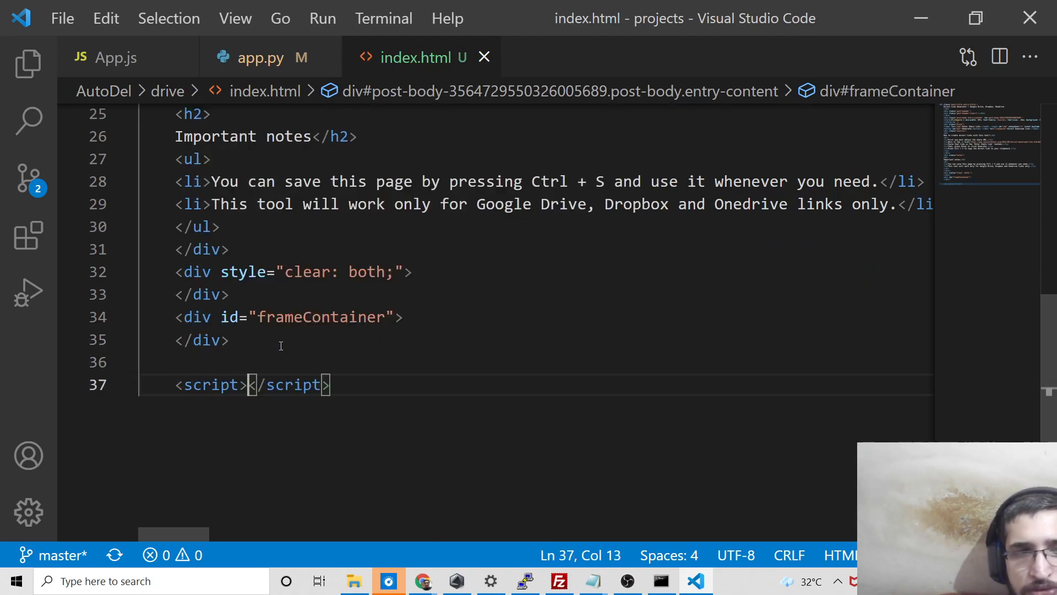
text(function $(id){return document.getElementById(id);}function generatelink(){var)
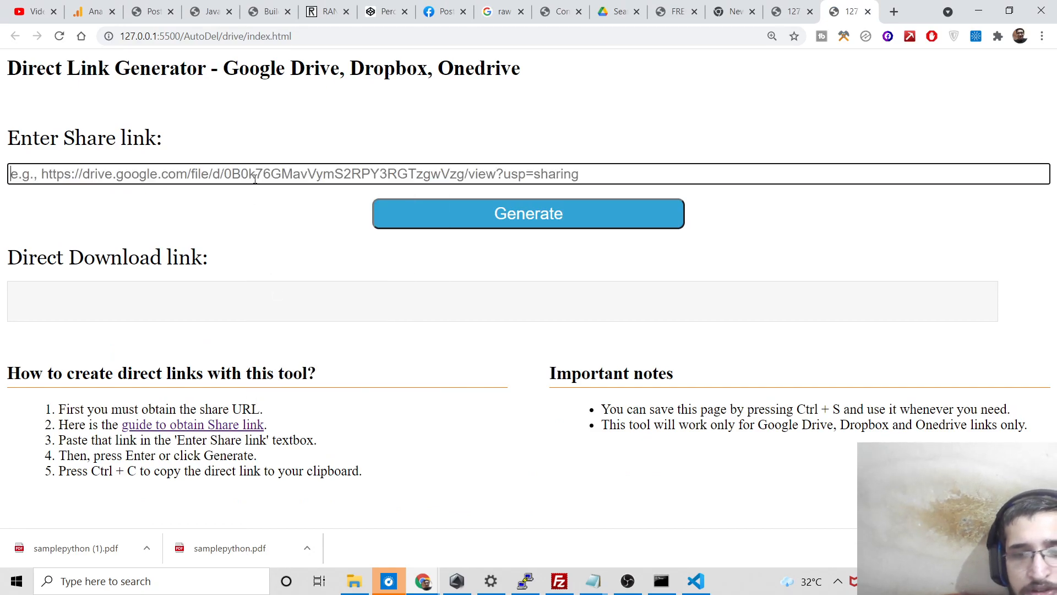
- Copy the samplepython.pdf Drive share link, paste it into Enter Share link and generate the download link
click(617, 11)
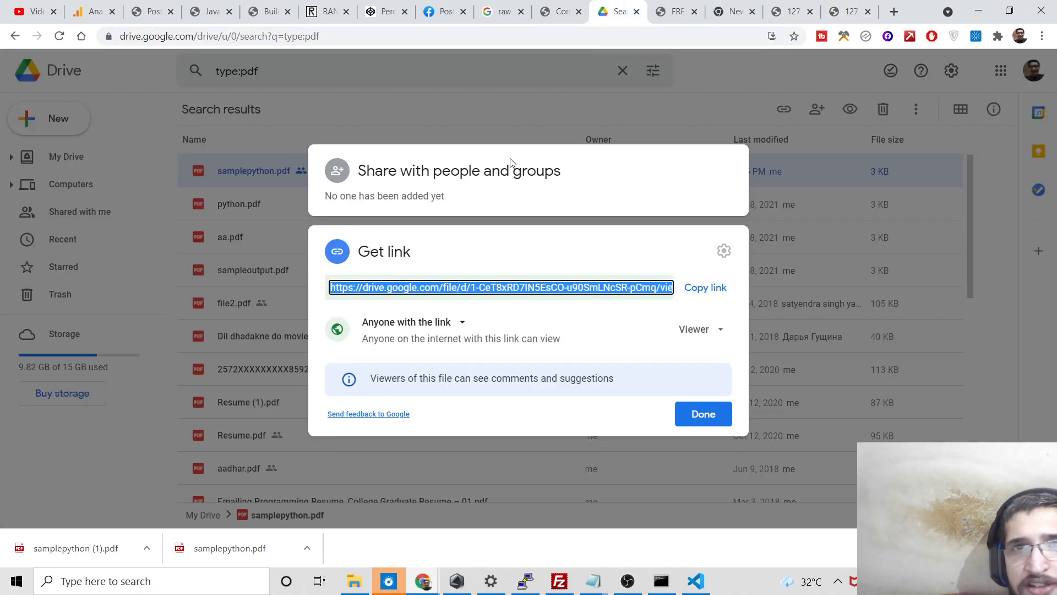
click(705, 287)
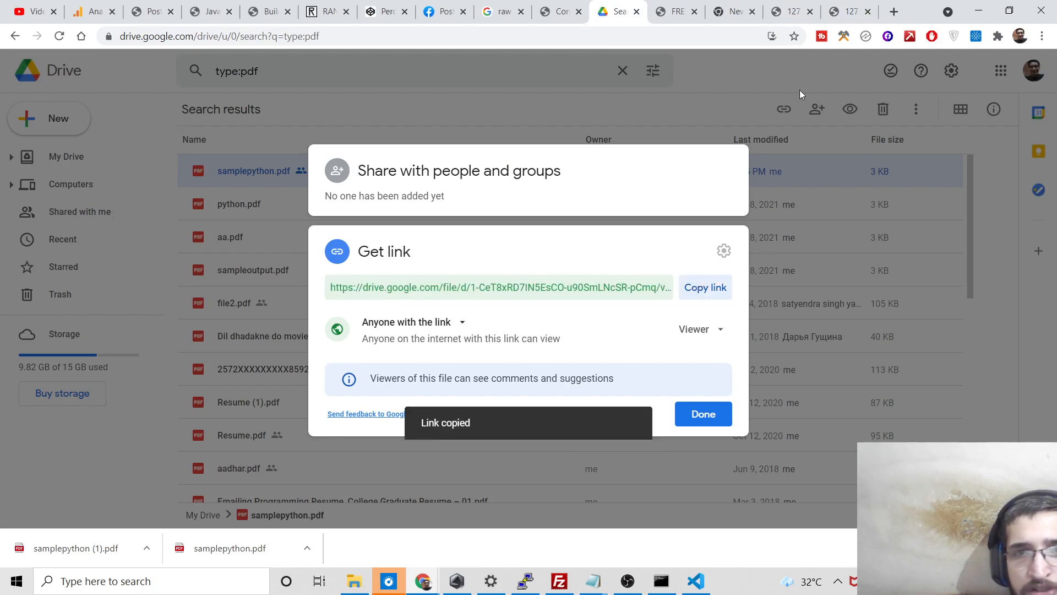
click(847, 11)
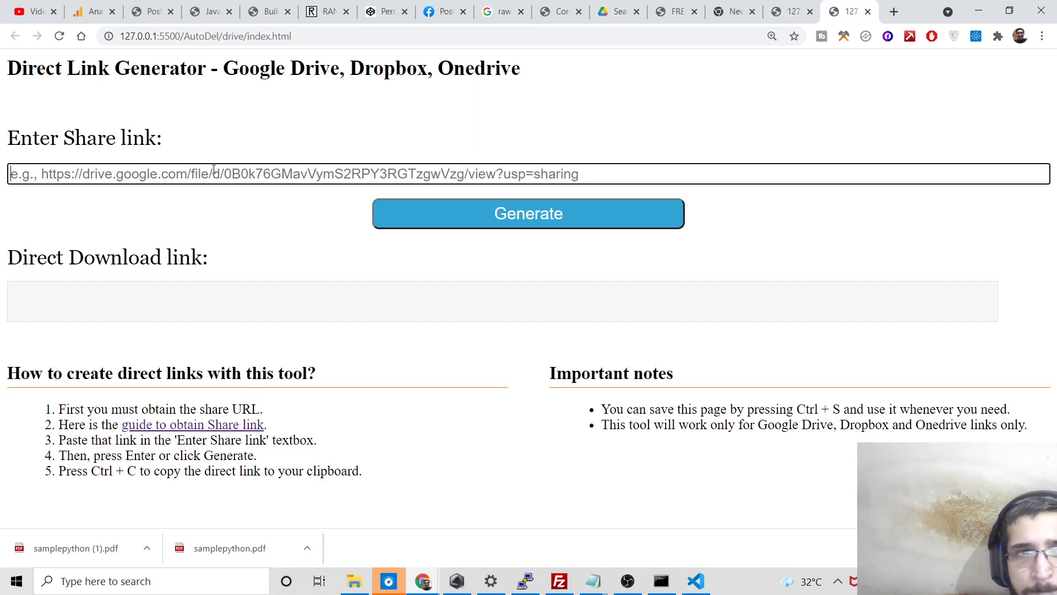
text(https://drive.google.com/file/d/1-CeT8xRD7IN5EsCO-u90SmLNcSR-pCmq/view?usp=sharing)
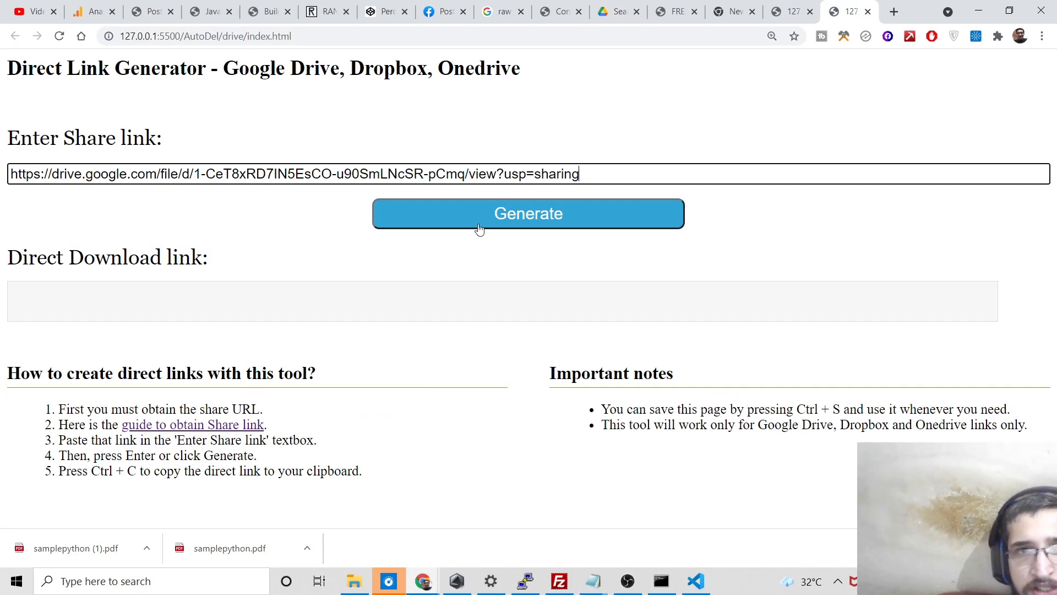
click(527, 213)
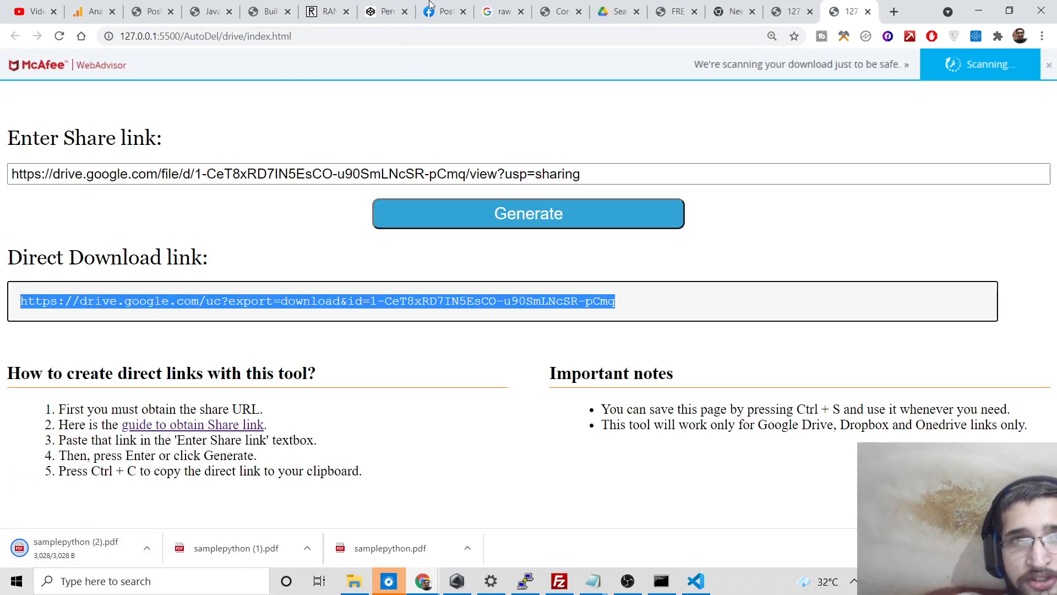
- In a new tab visit dropbox.com login, then navigate to onedrive
click(893, 11)
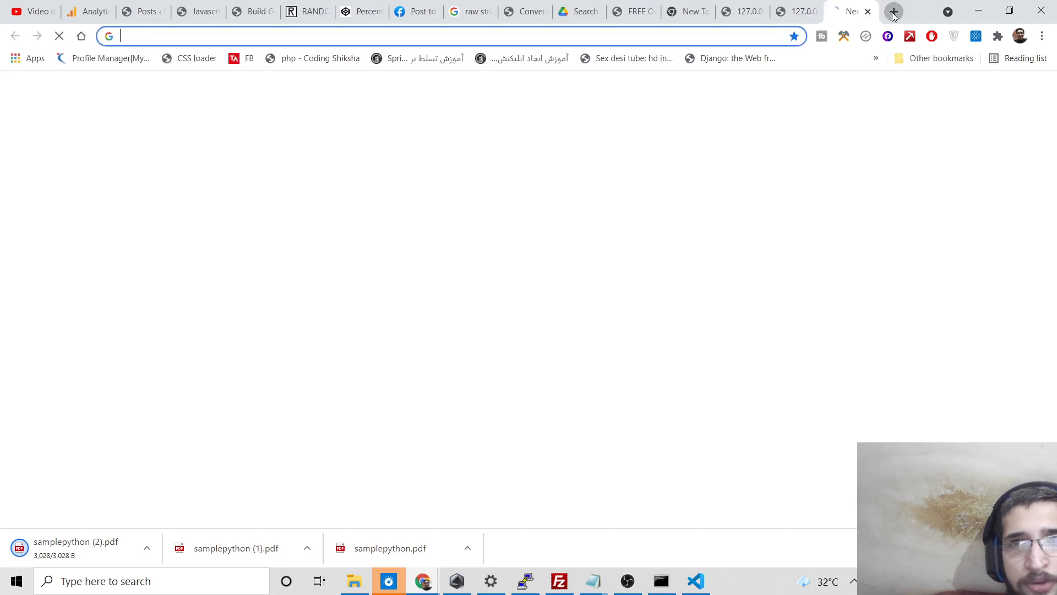
text(dropbox.com login)
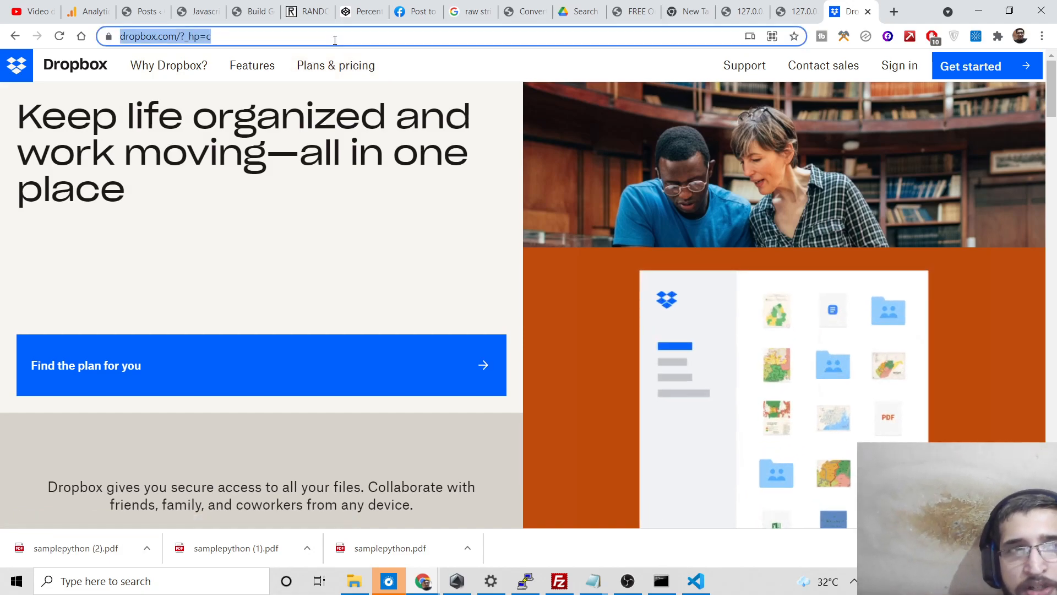
text(onedrive.live.com)
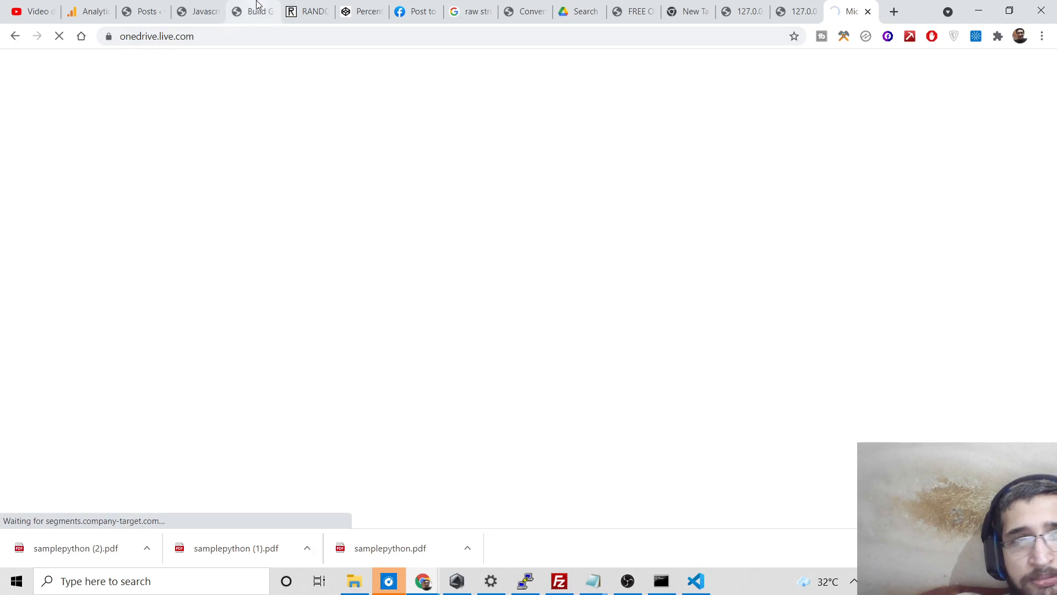
mouse_move(741, 11)
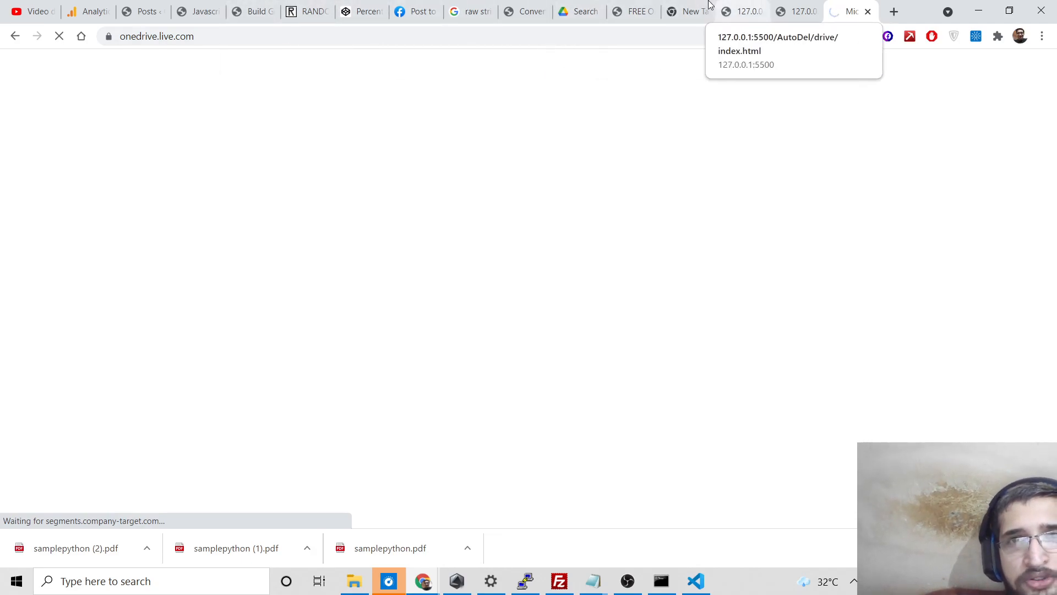
click(632, 11)
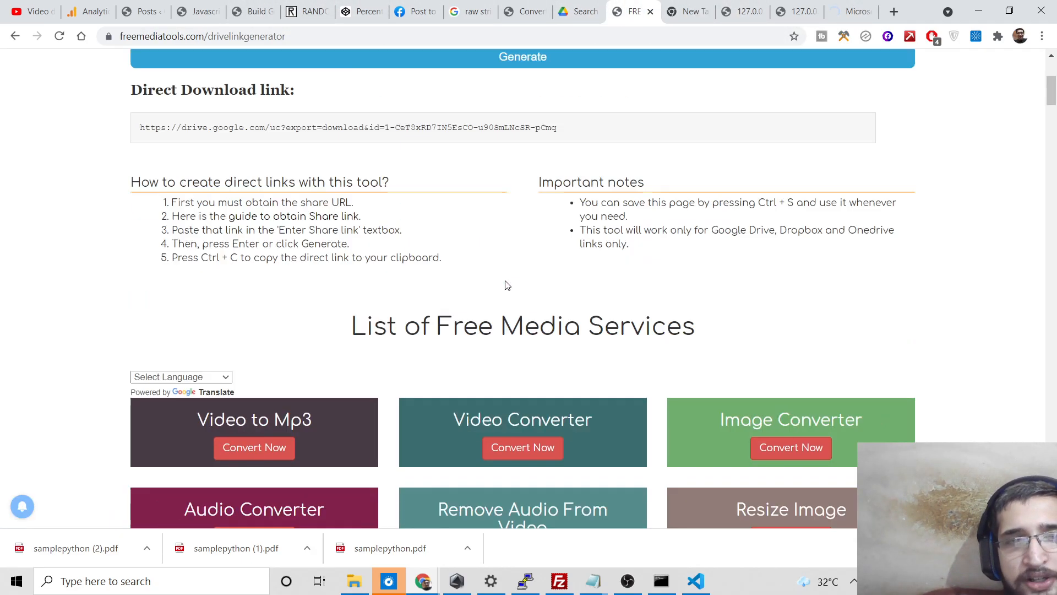
click(142, 11)
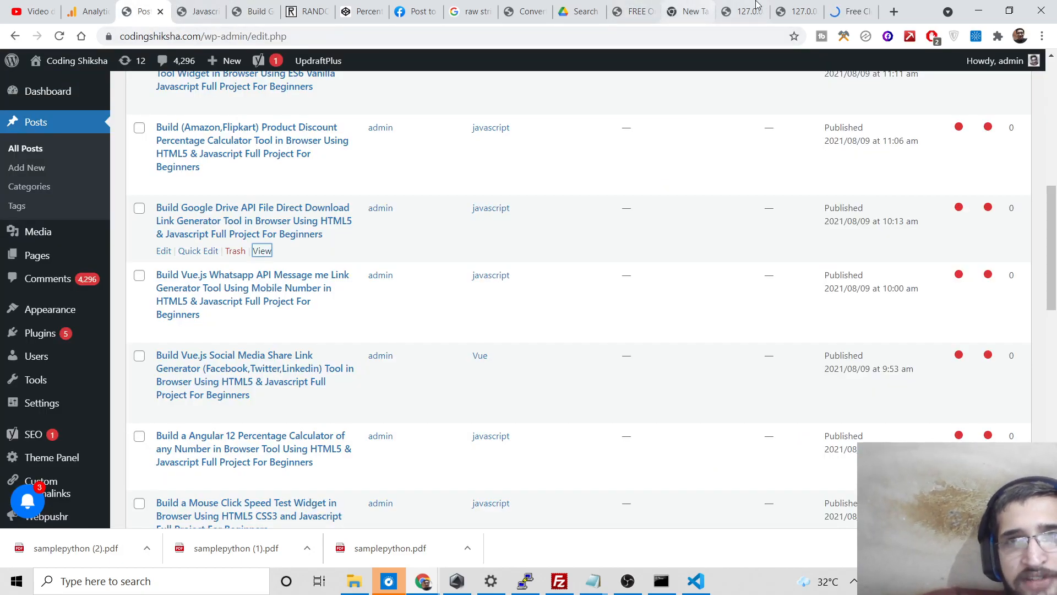
click(851, 11)
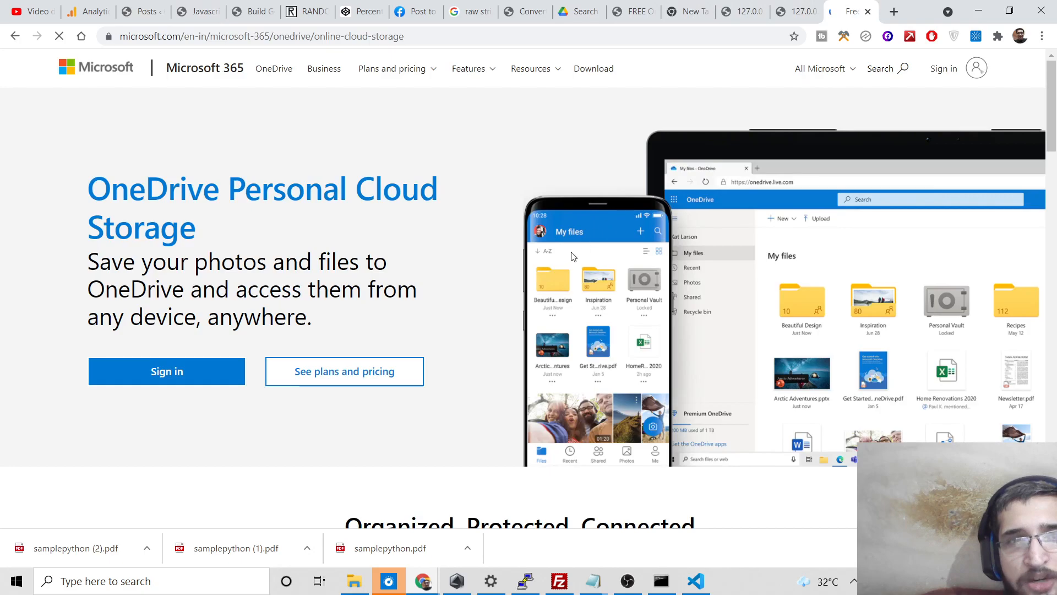